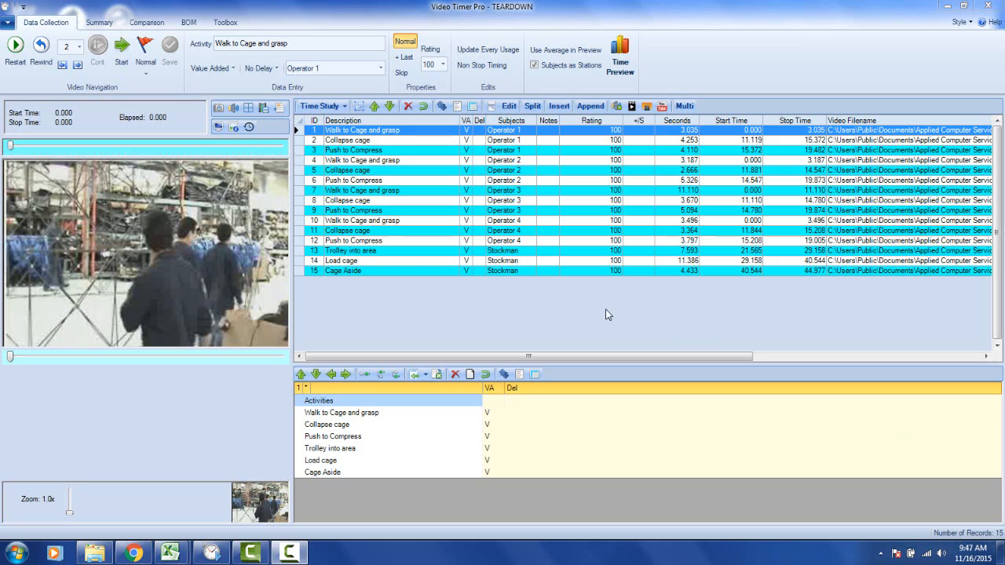
mouse_move(665, 283)
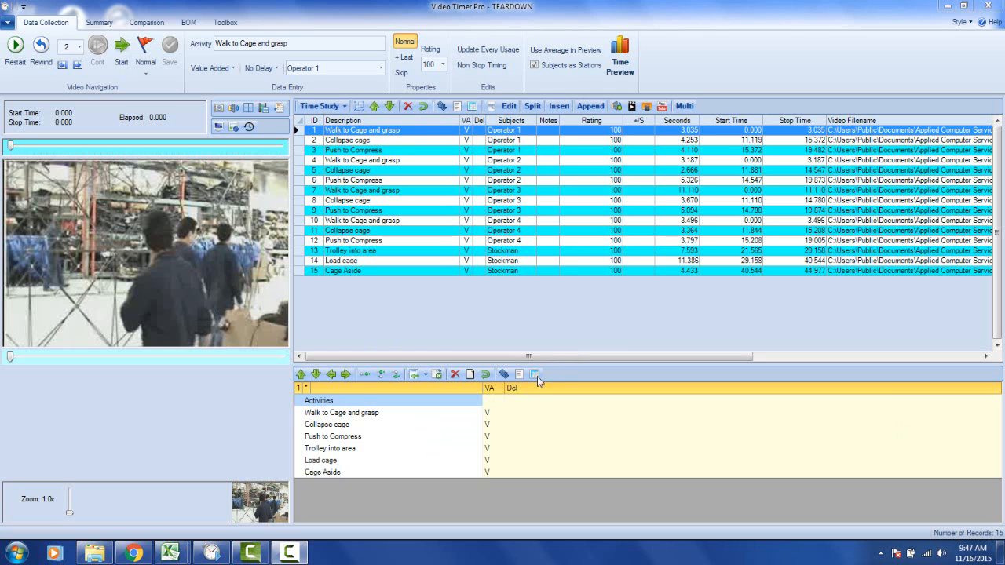
- Play the Load cage row's video clip (29.158–40.544) from the time study grid
scroll("right", 3)
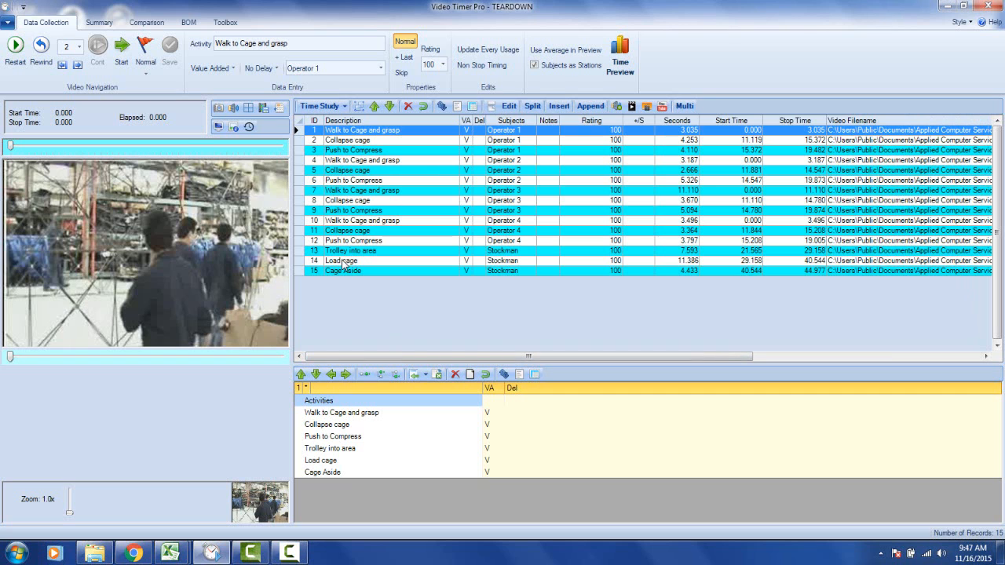
left_click(340, 259)
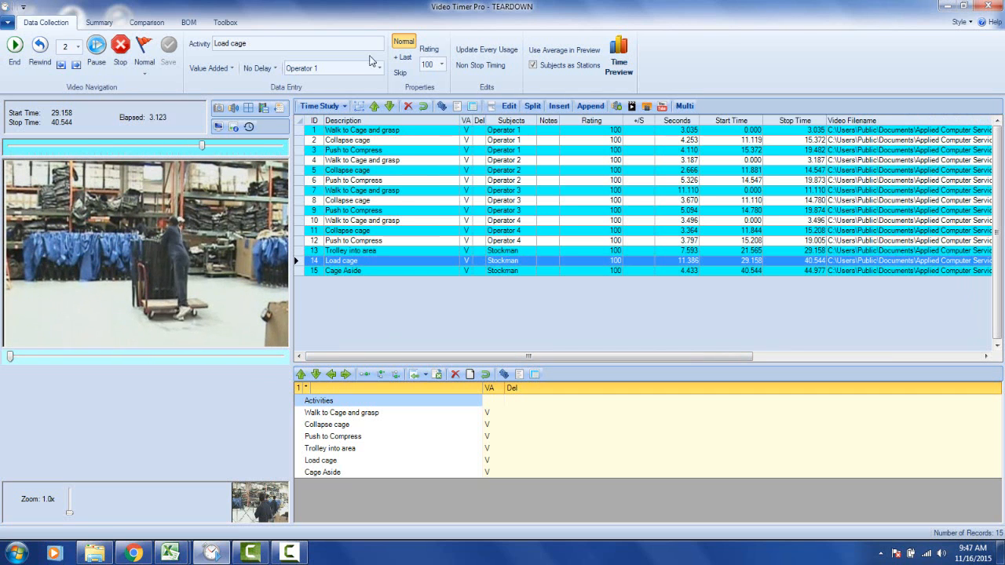
- Show the Toolbox, view the Application Flowchart, then close the flowchart
left_click(226, 22)
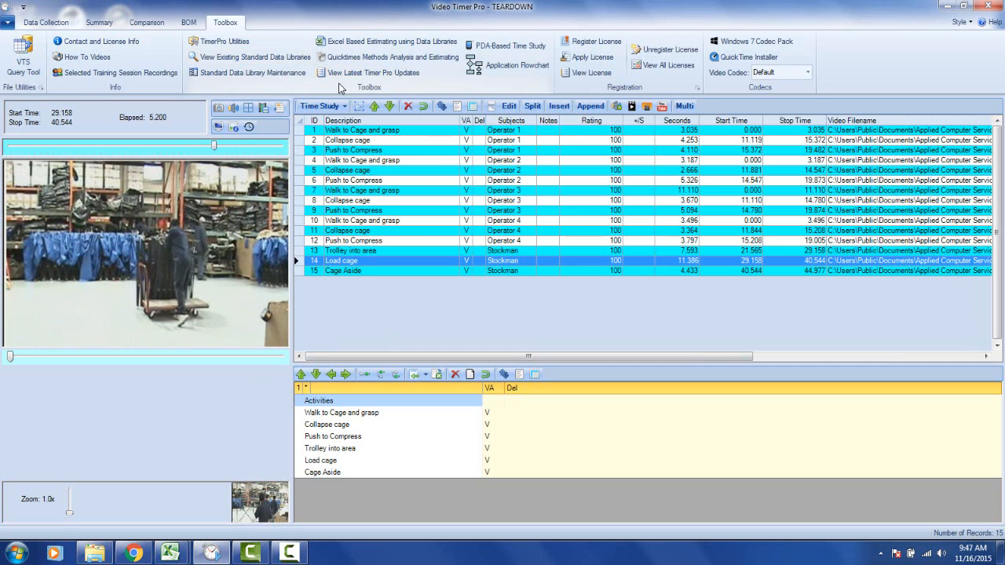
left_click(516, 65)
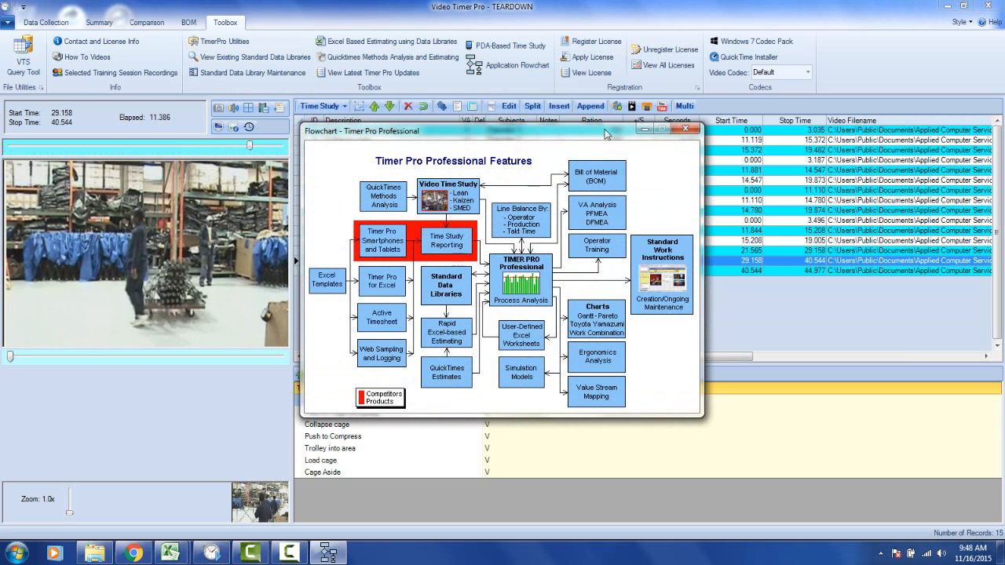
left_click(694, 128)
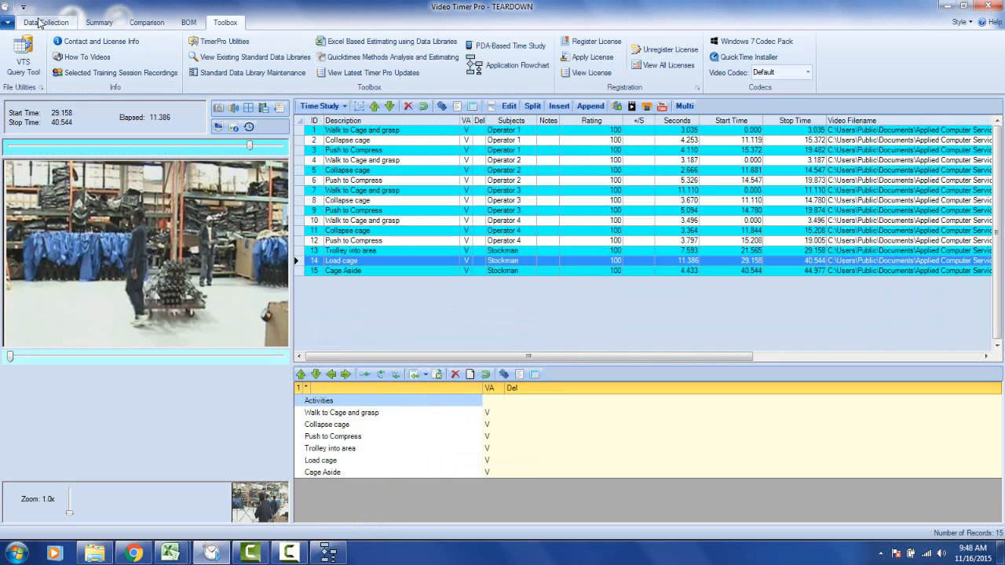
- Return to Data Collection and play the Stockman's Load cage clip from the balance chart
left_click(45, 21)
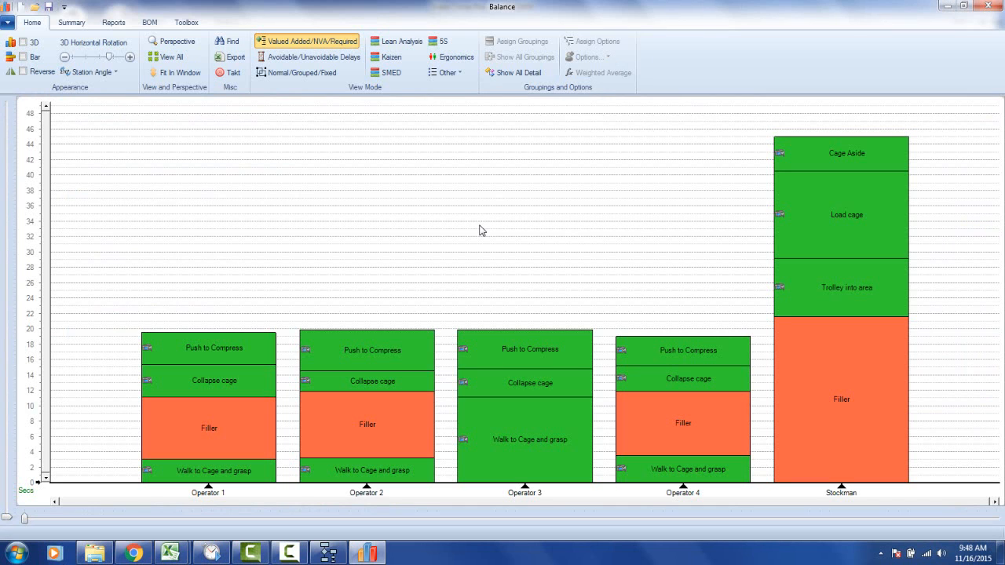
mouse_move(861, 188)
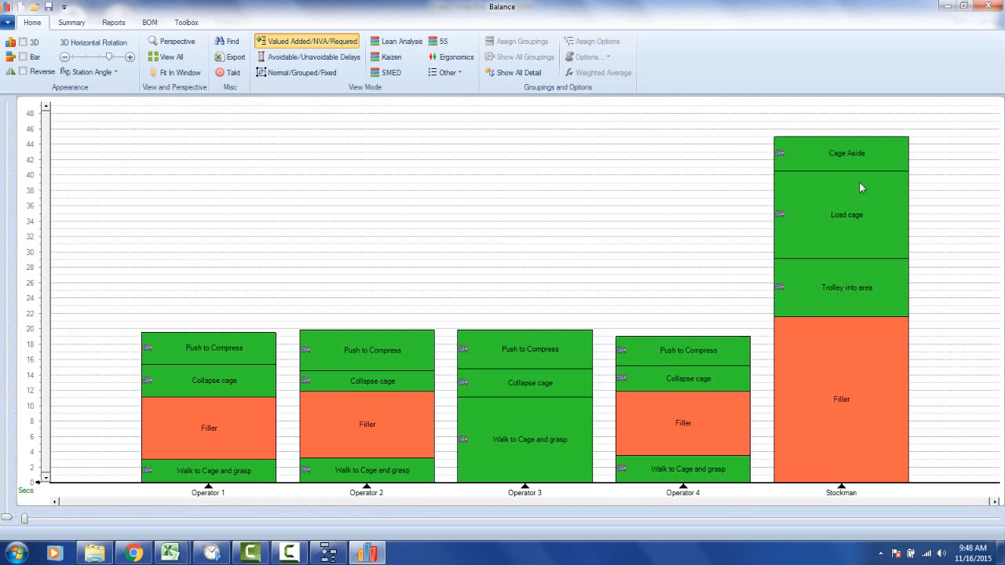
mouse_move(538, 444)
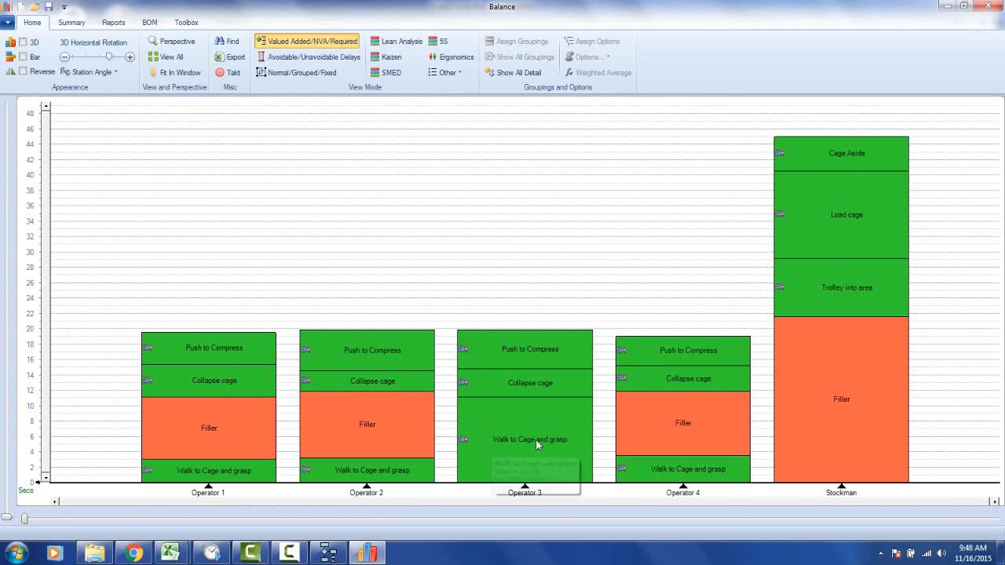
mouse_move(781, 215)
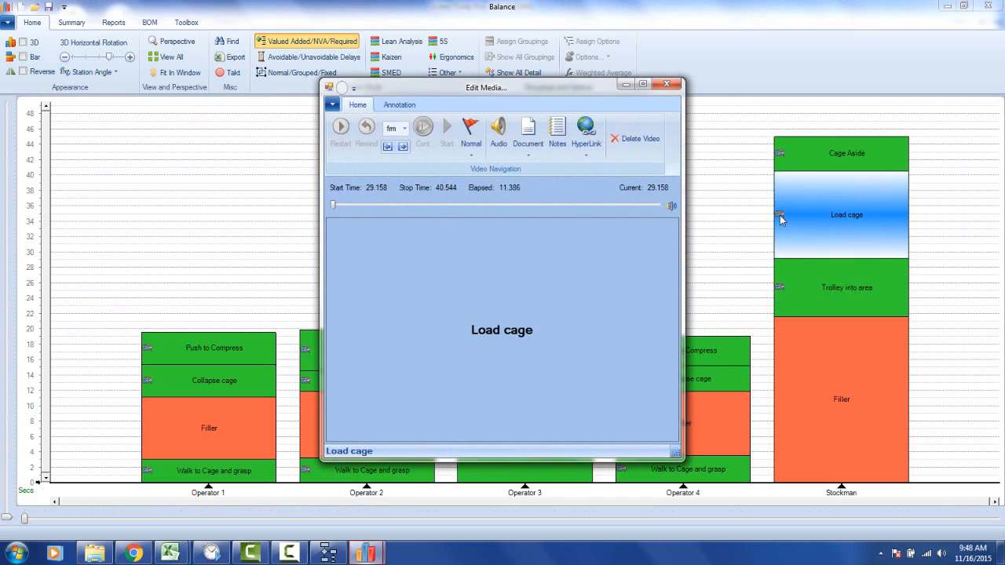
mouse_move(715, 269)
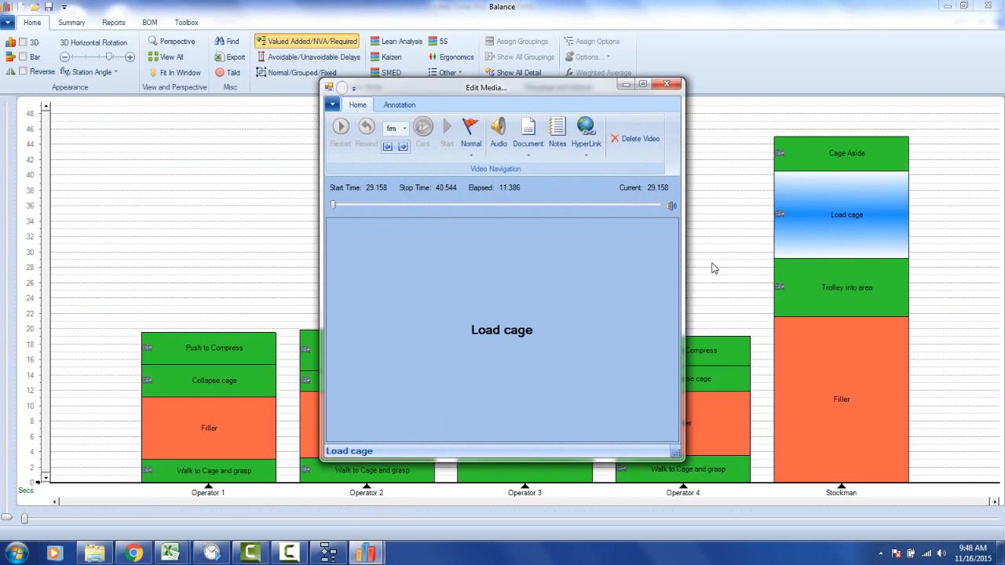
left_click(341, 126)
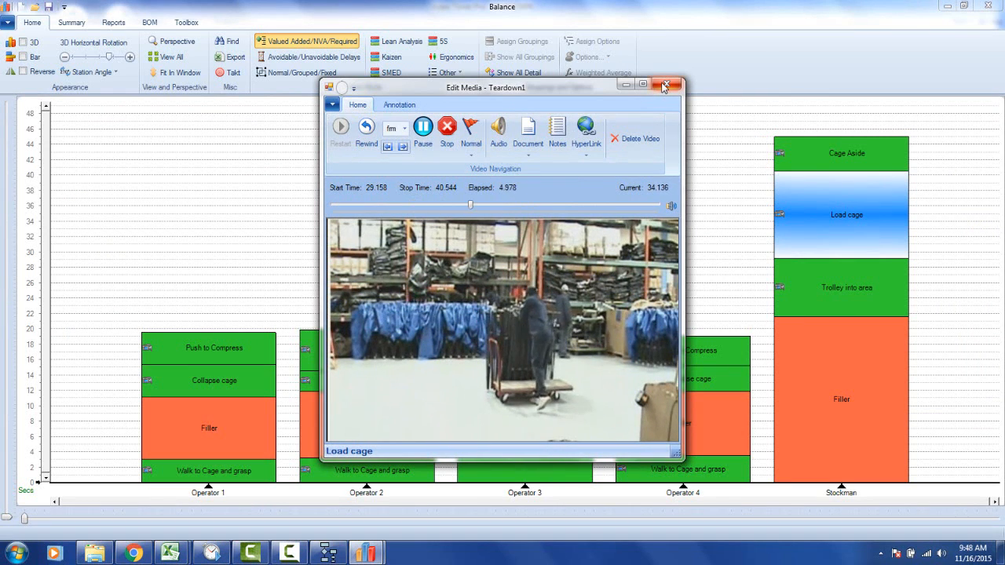
- Close the Load cage clip and start a Work Instructions type export
left_click(667, 84)
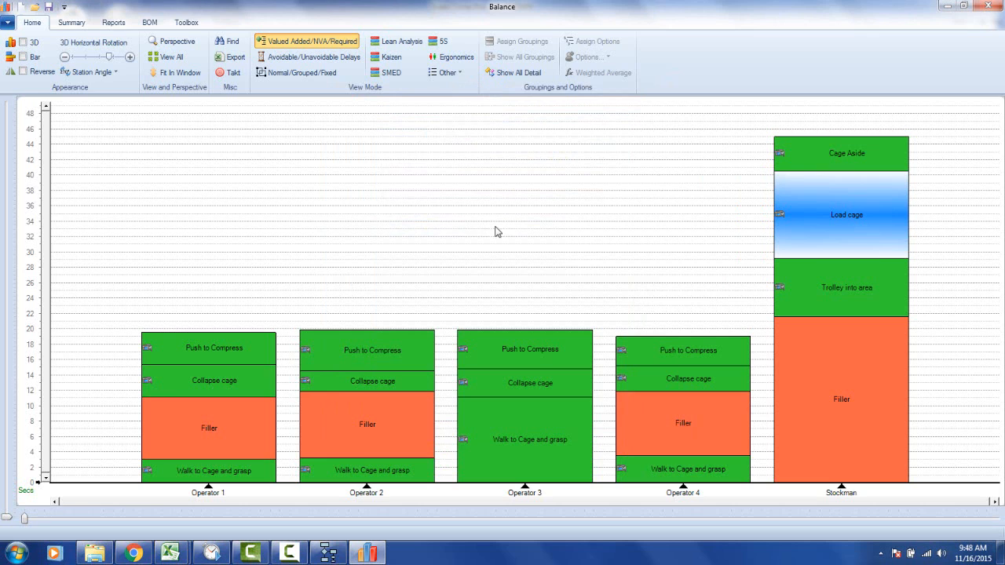
mouse_move(71, 22)
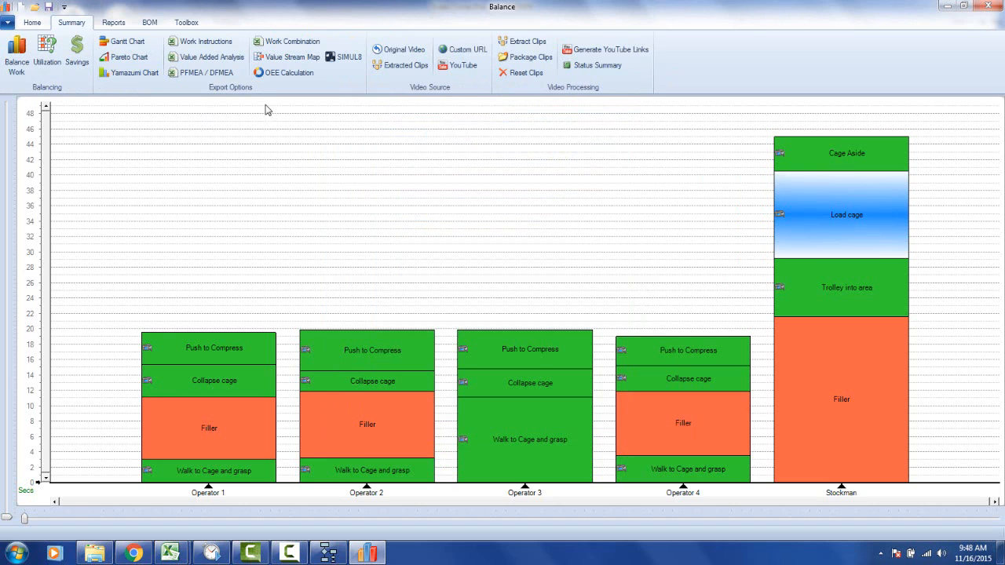
mouse_move(201, 41)
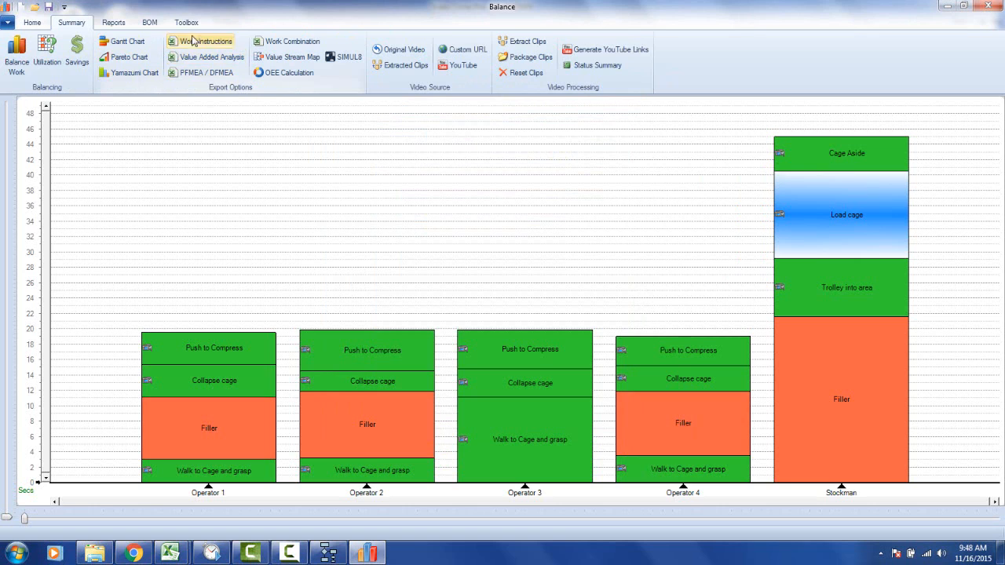
mouse_move(286, 99)
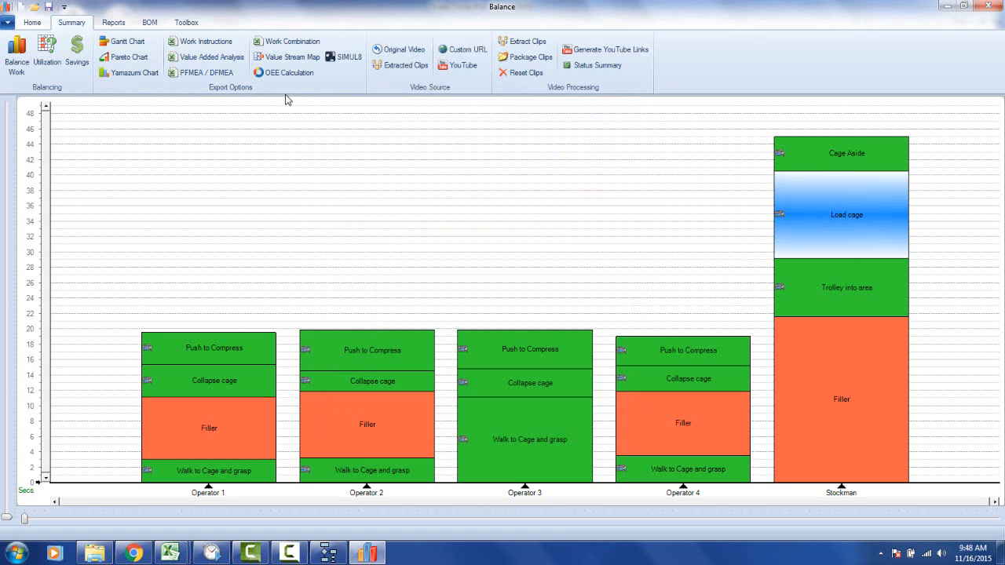
mouse_move(224, 89)
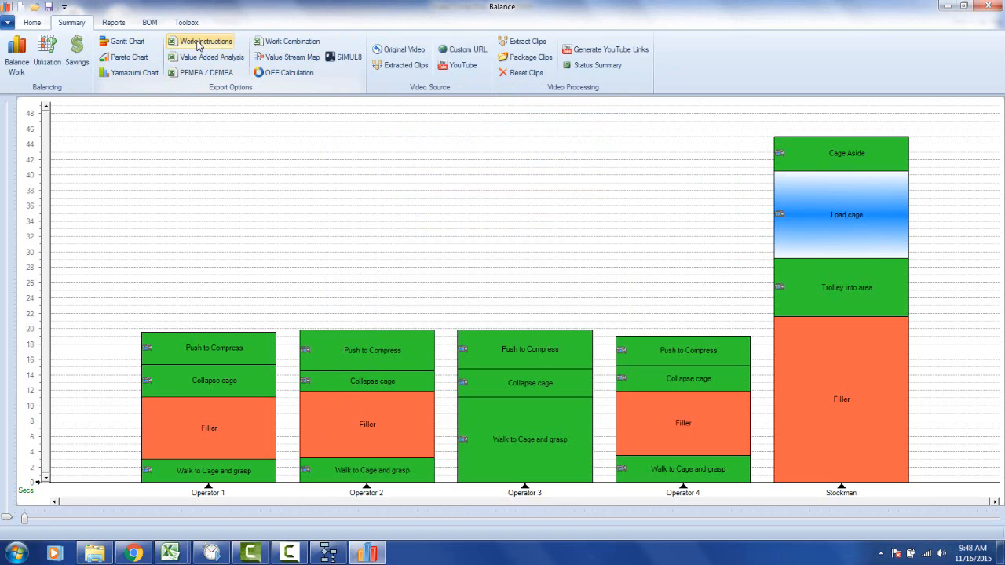
left_click(206, 41)
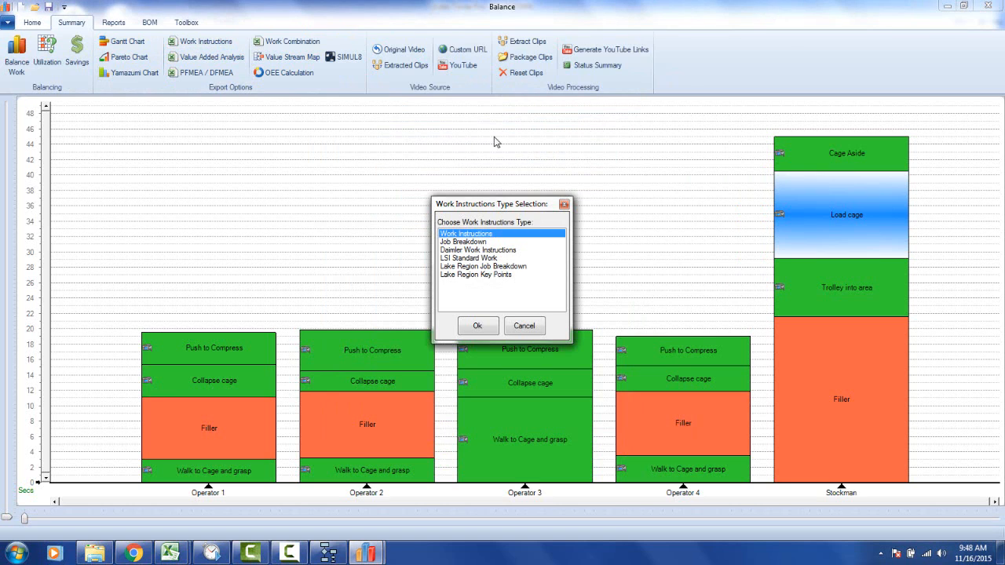
mouse_move(477, 325)
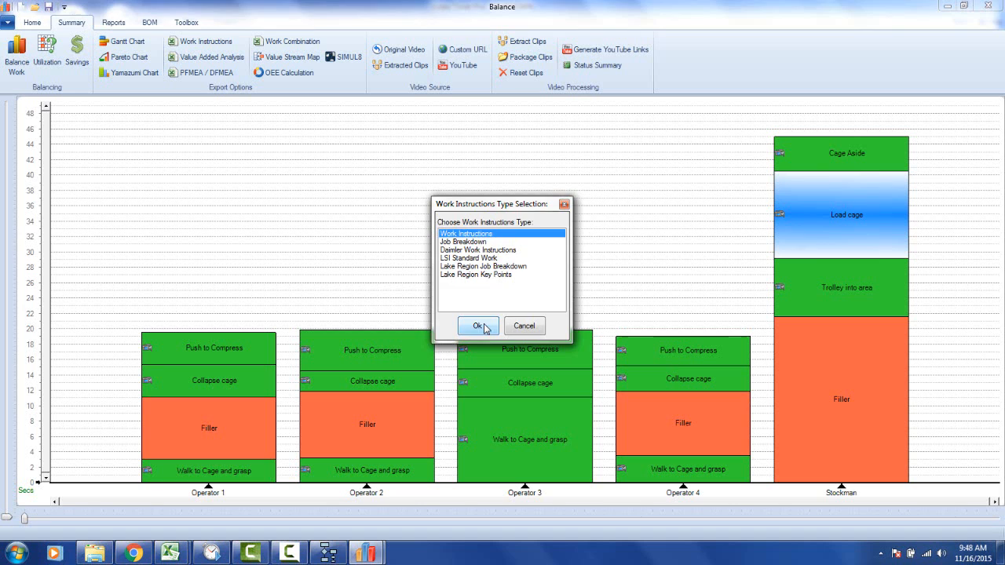
left_click(477, 325)
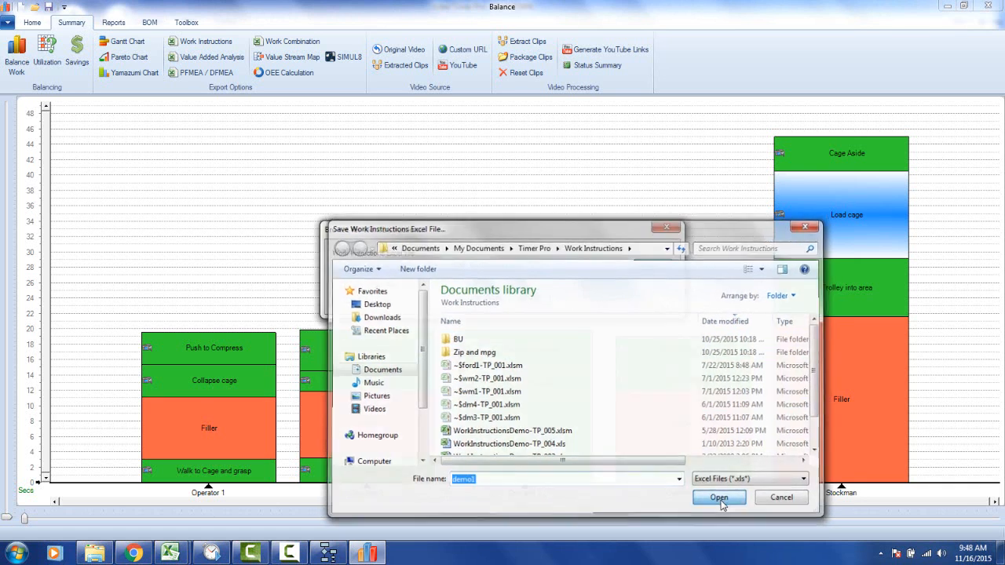
- Save the work instructions as demo1, producing the demo1-TP_001 workbook, and return to the balance chart
left_click(718, 497)
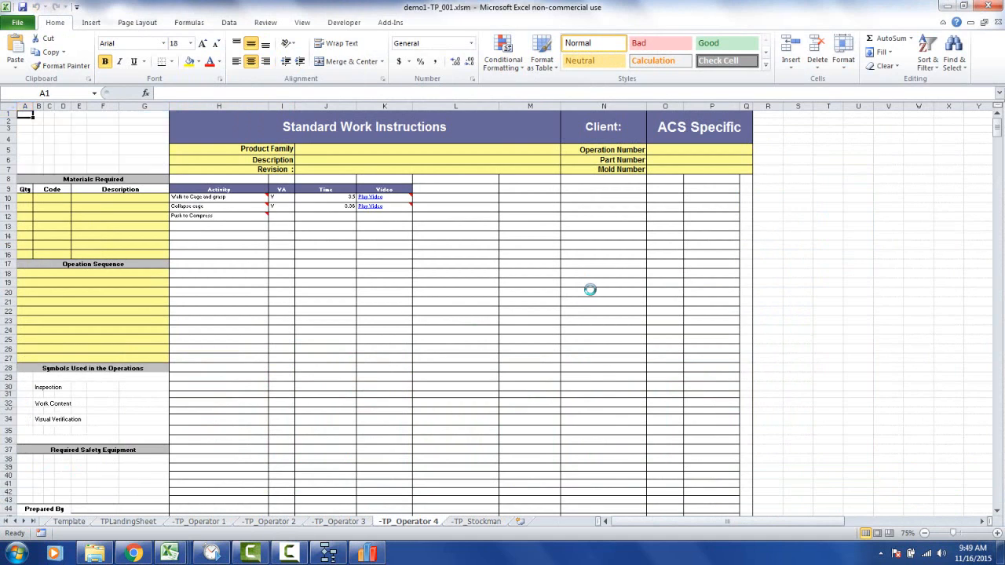
left_click(476, 521)
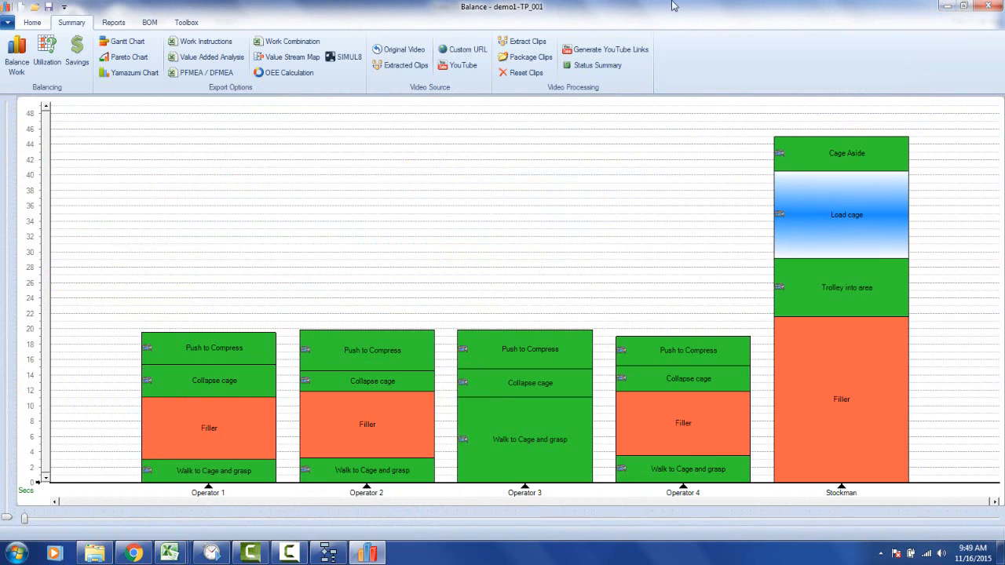
mouse_move(134, 72)
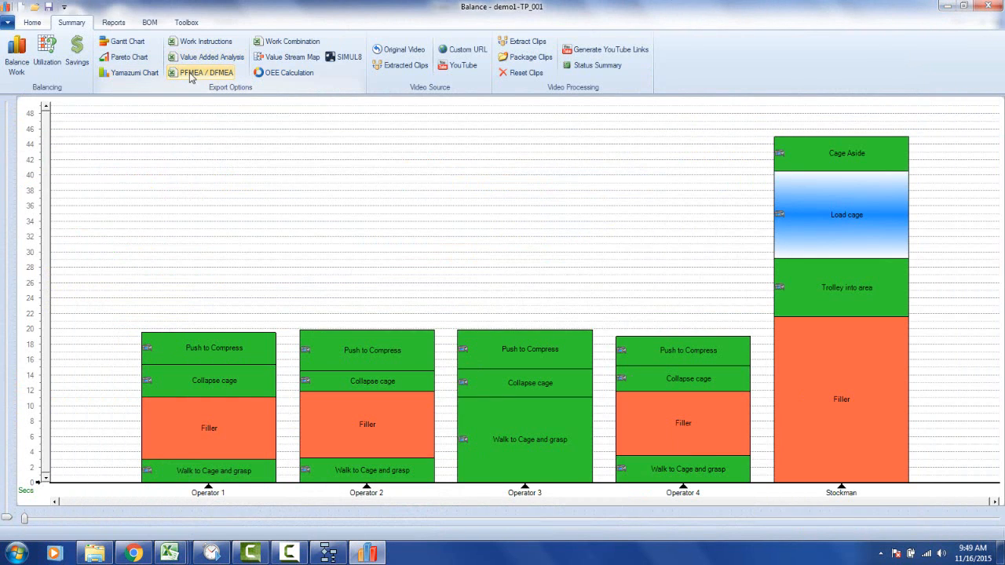
mouse_move(292, 41)
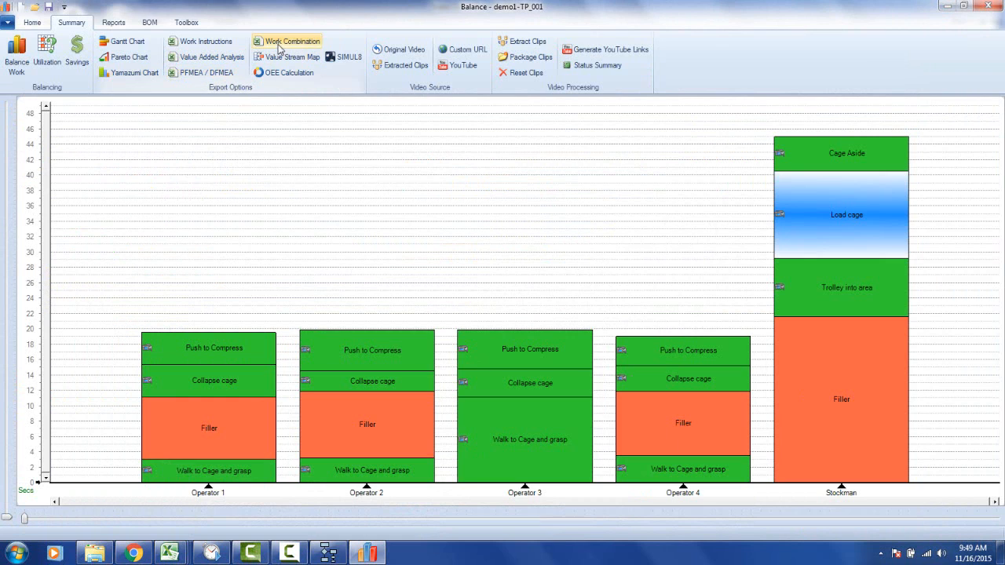
mouse_move(251, 94)
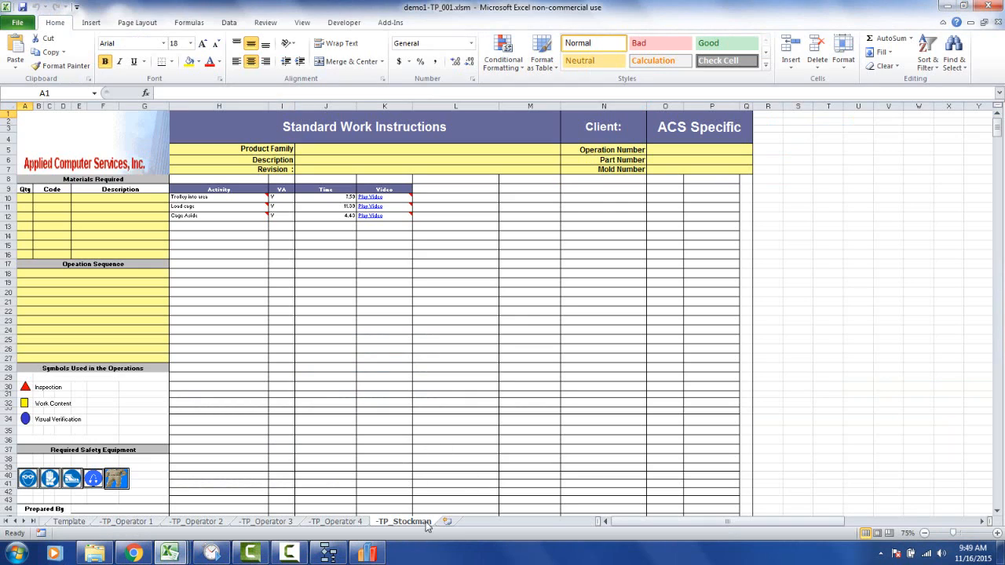
mouse_move(370, 206)
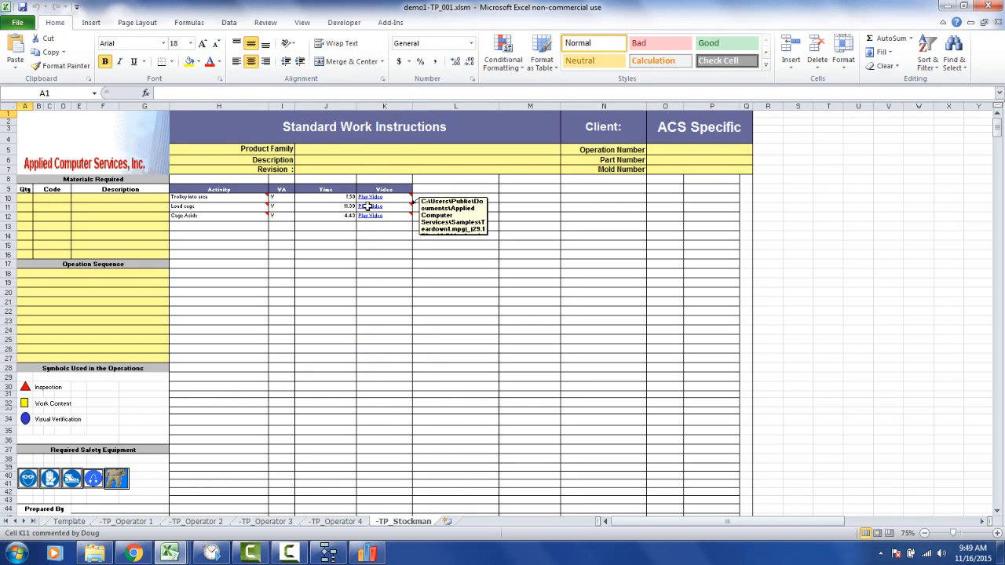
- Edit cell K11's Teardown1.mpg comment and set the sheet zoom to 100%
right_click(369, 207)
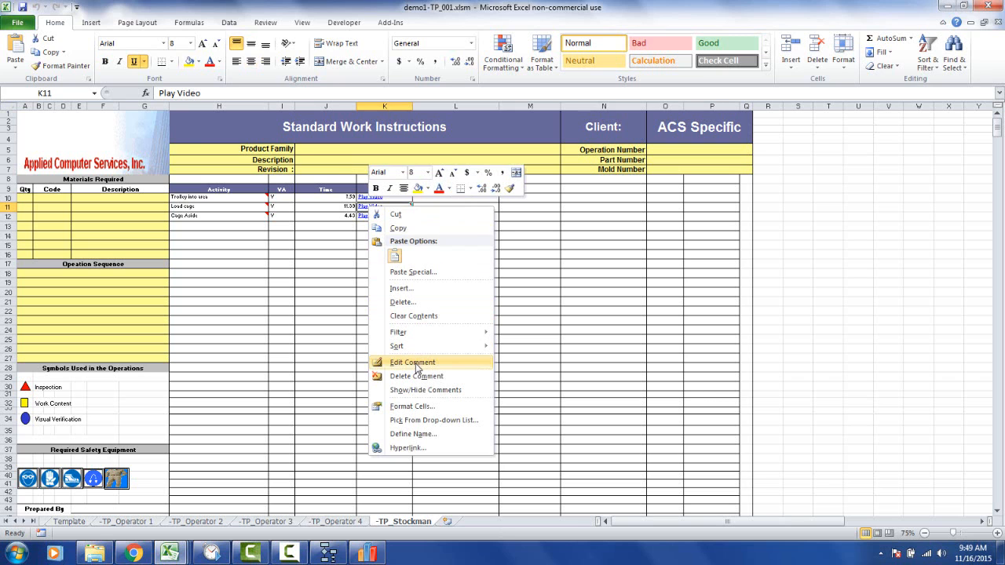
left_click(412, 362)
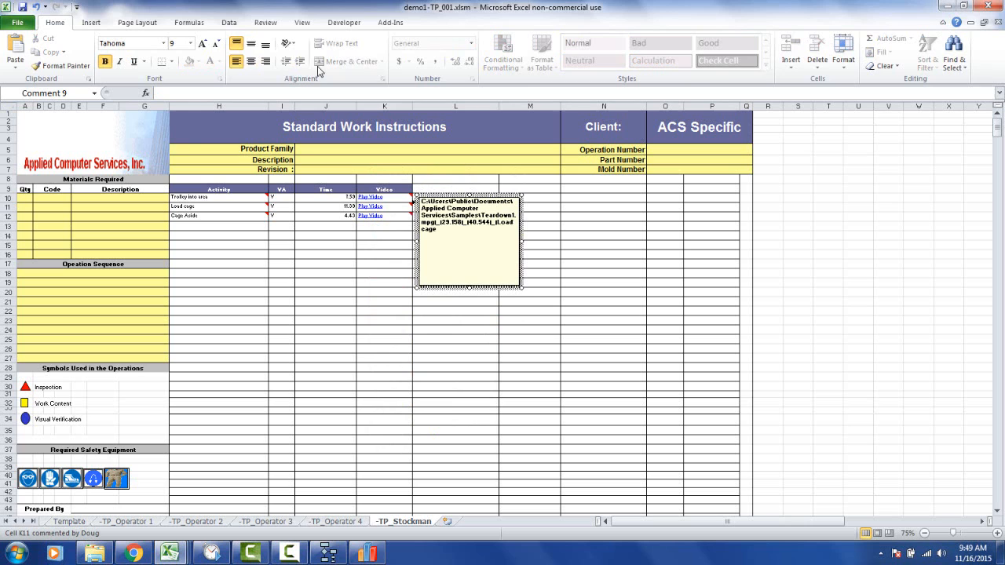
left_click(301, 22)
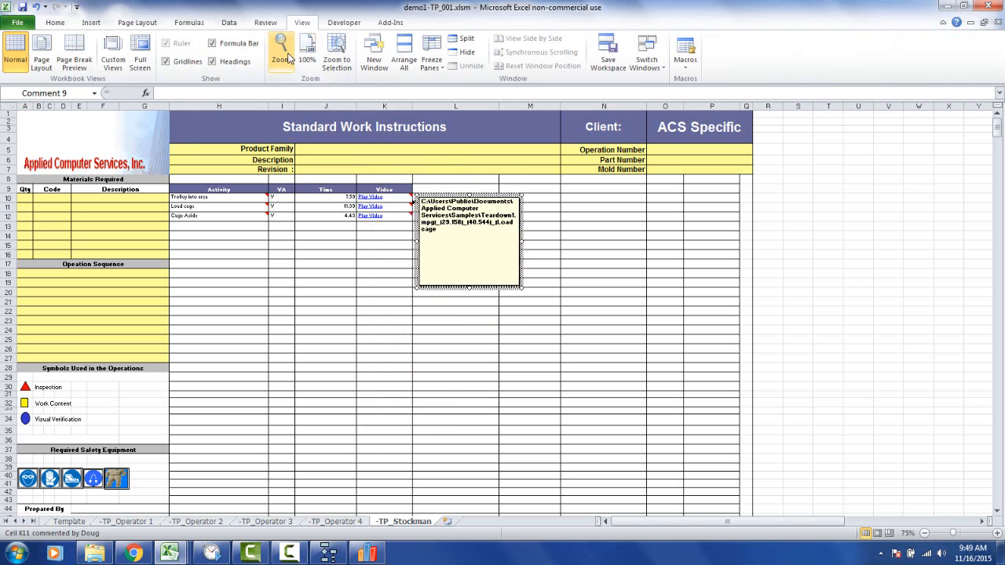
left_click(280, 48)
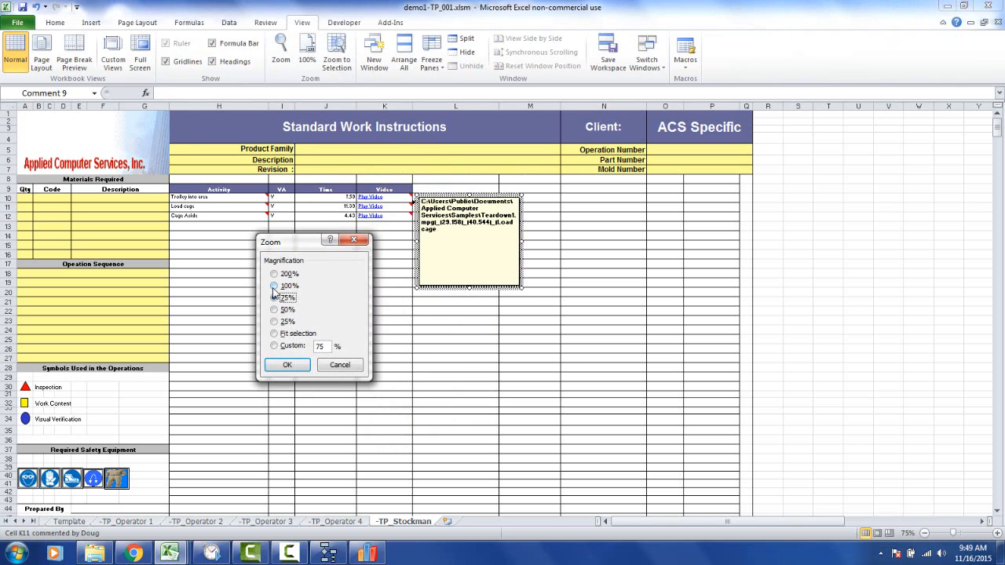
left_click(286, 365)
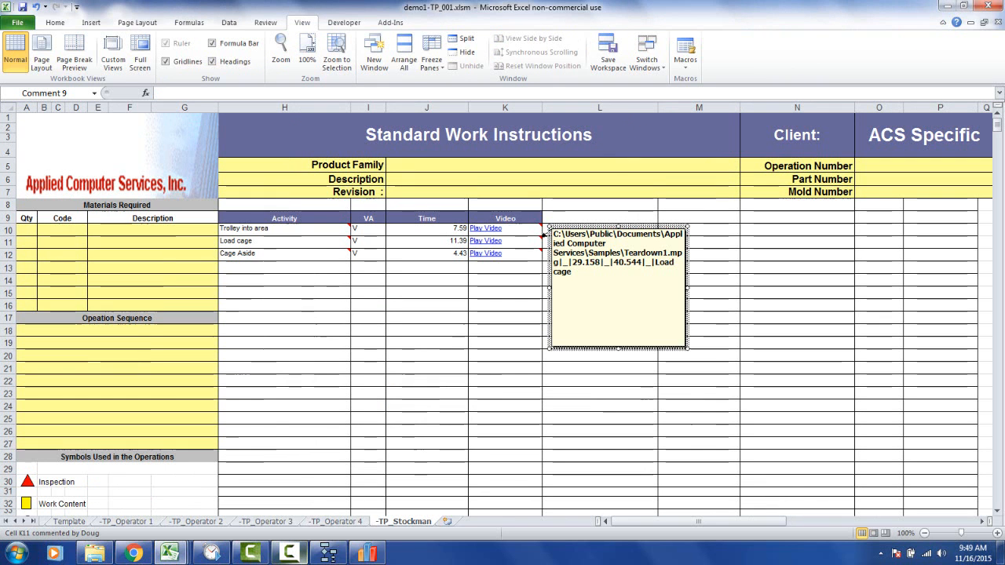
mouse_move(210, 552)
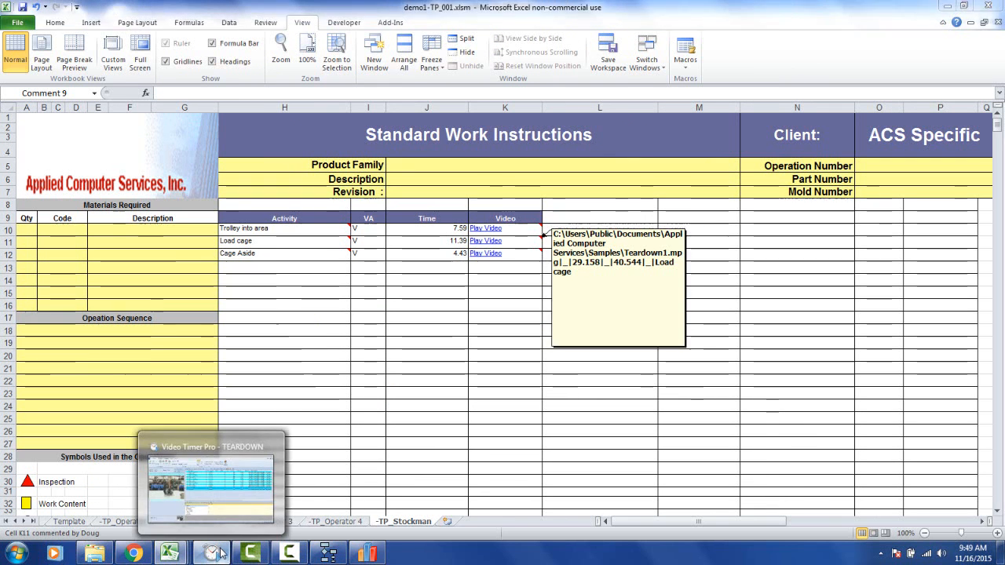
- Switch to Video Timer Pro to check the Load cage times 29.158–40.544
left_click(210, 483)
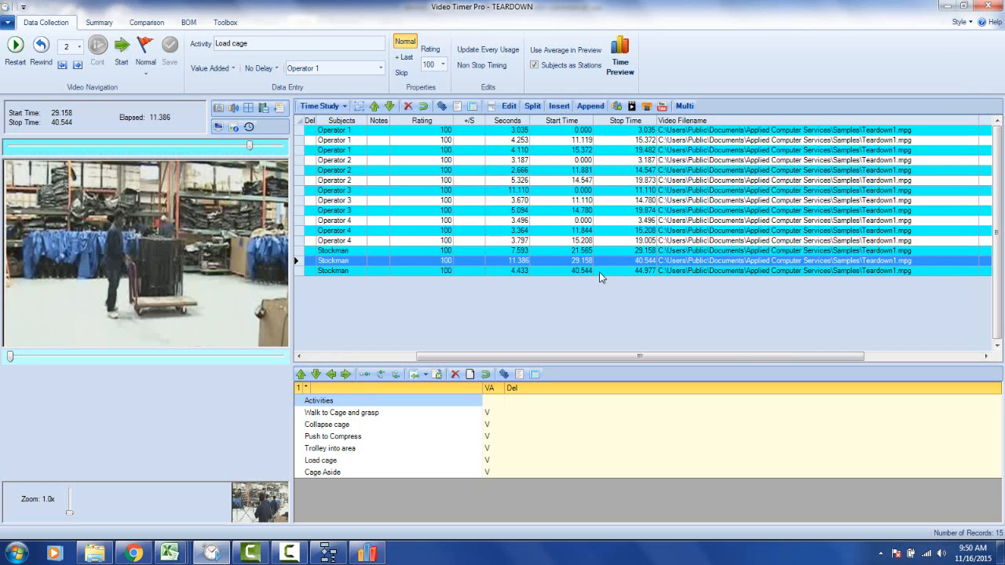
mouse_move(587, 266)
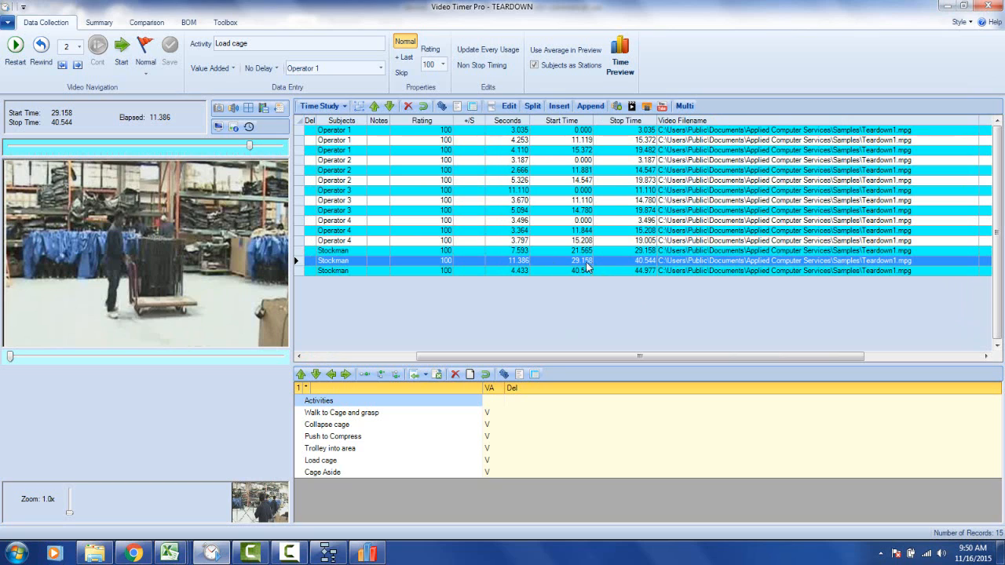
mouse_move(636, 265)
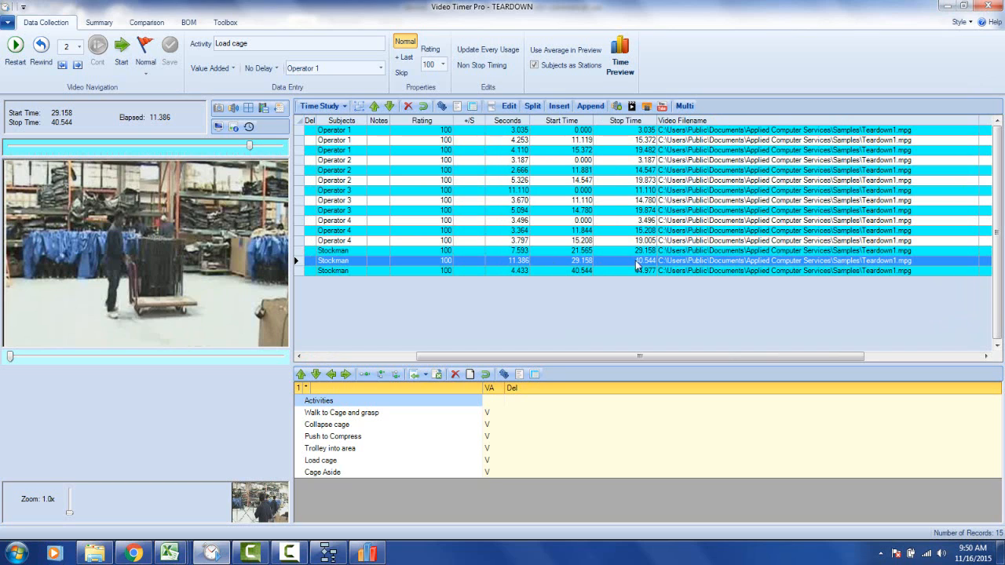
mouse_move(627, 277)
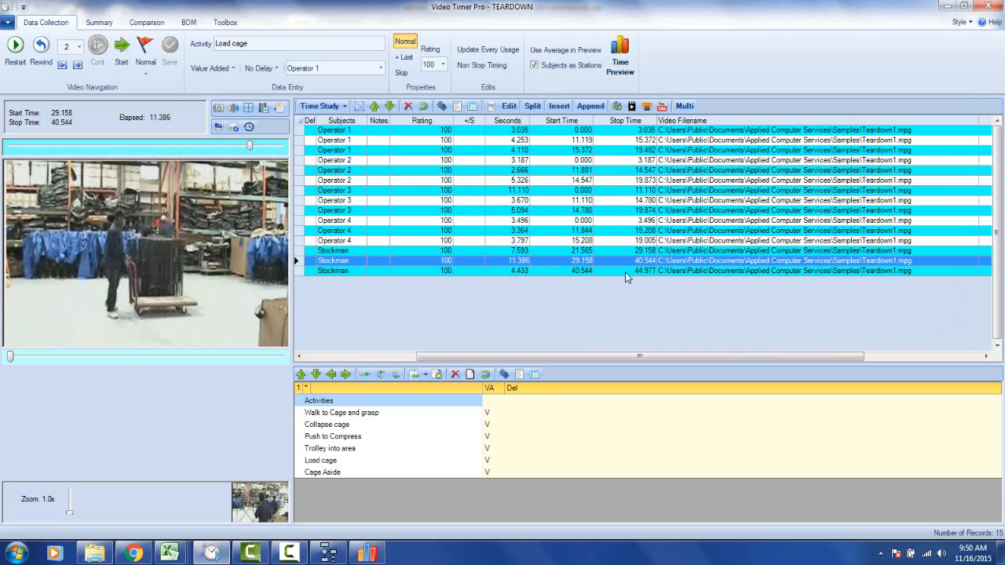
mouse_move(171, 553)
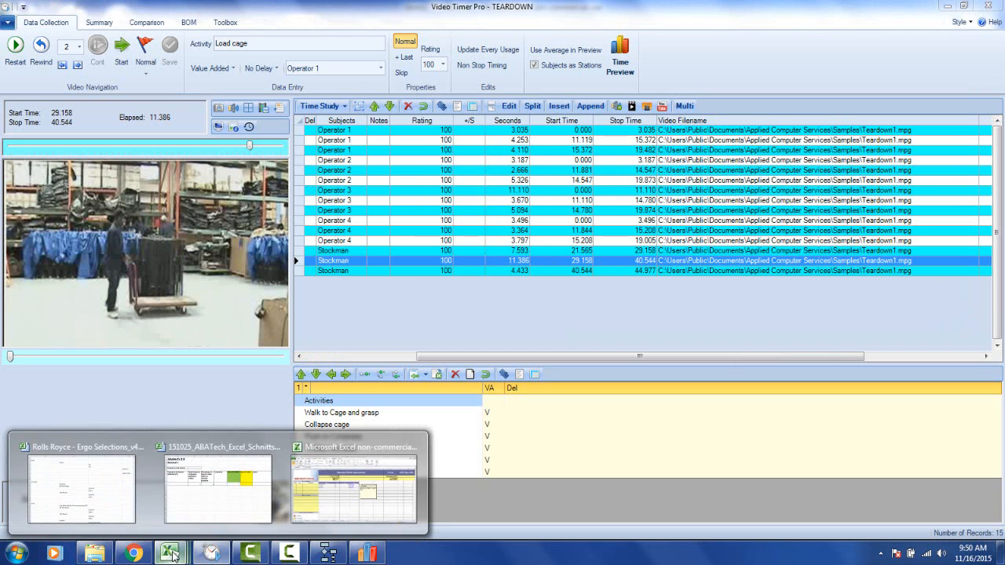
- Bring the workbook back and exit comment editing on cell K11
left_click(354, 486)
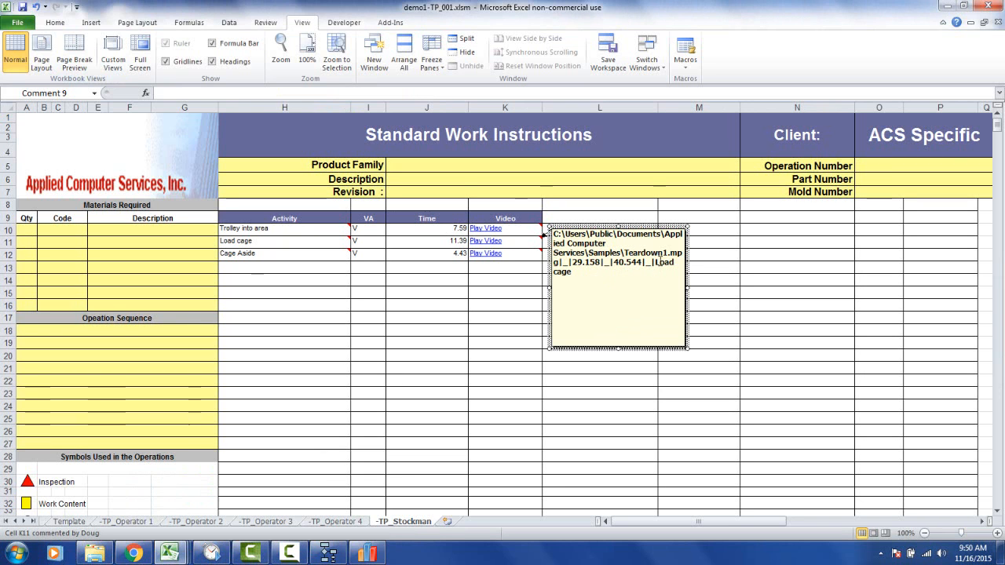
mouse_move(393, 288)
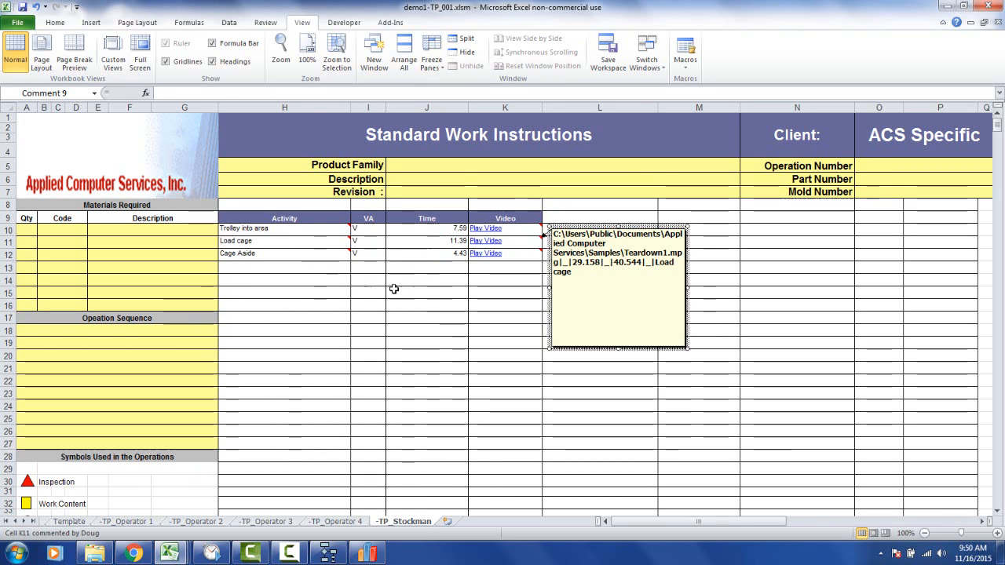
left_click(484, 240)
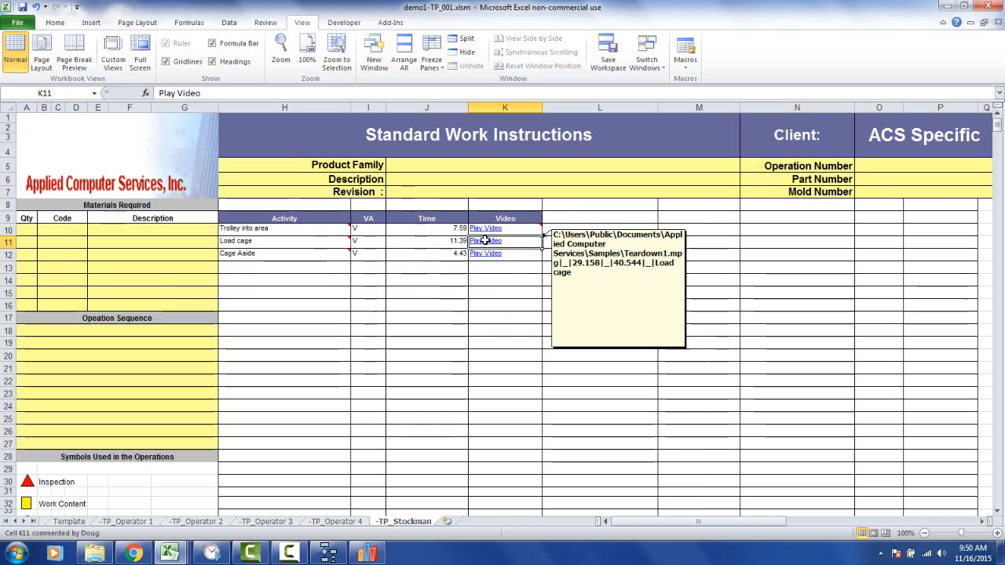
- Play the K11 Load cage clip, close the player, then close demo1-TP_001
left_click(485, 241)
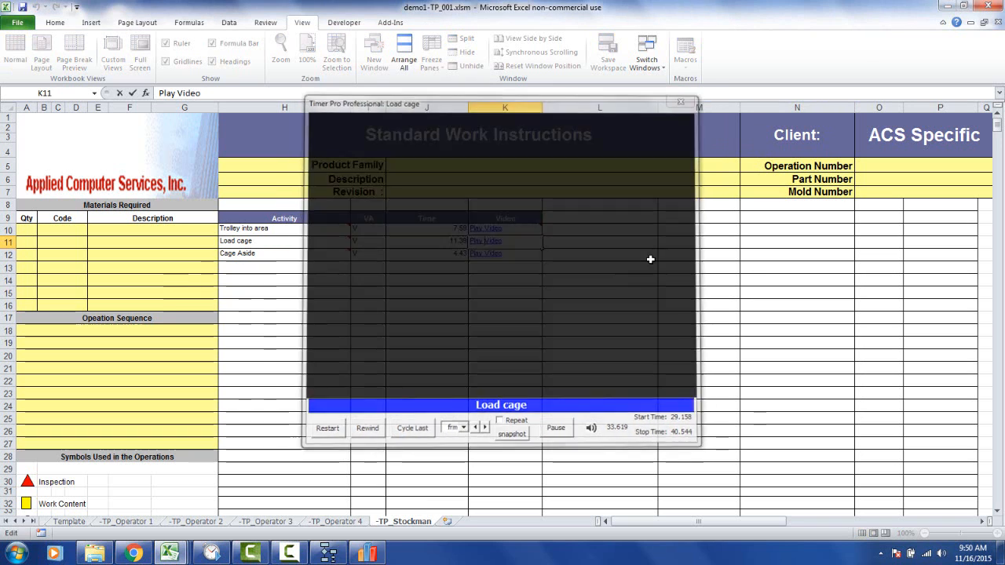
left_click(679, 103)
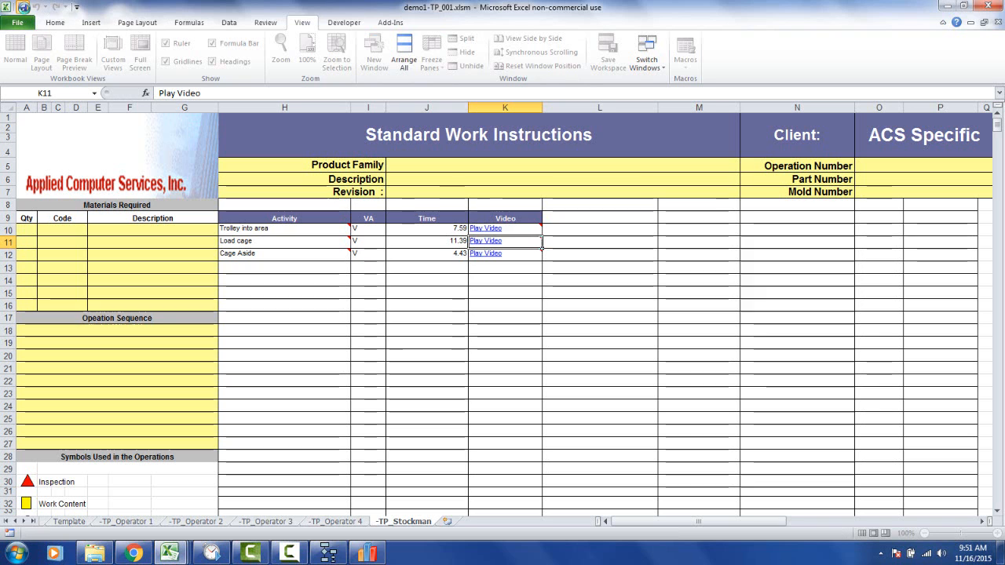
left_click(17, 22)
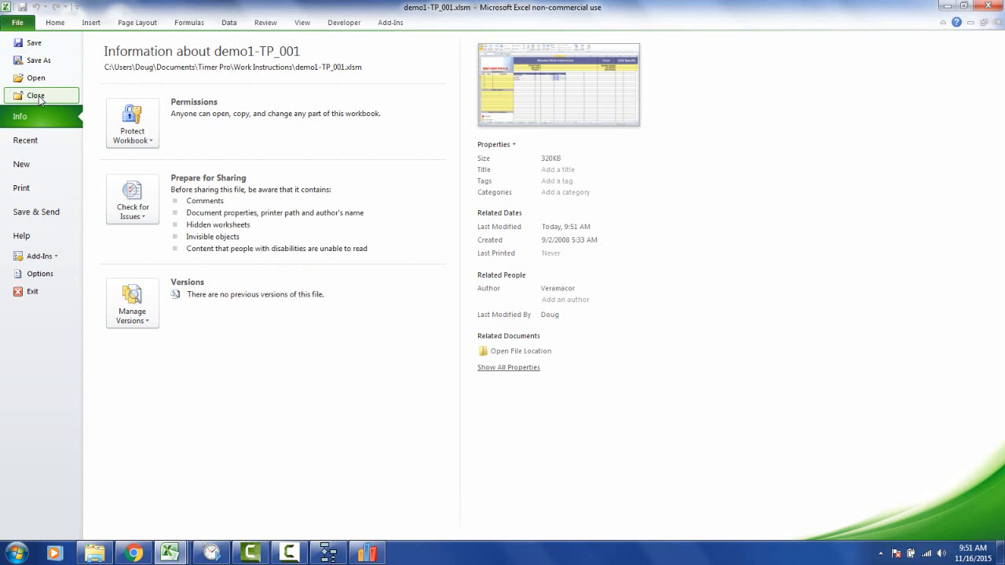
left_click(36, 95)
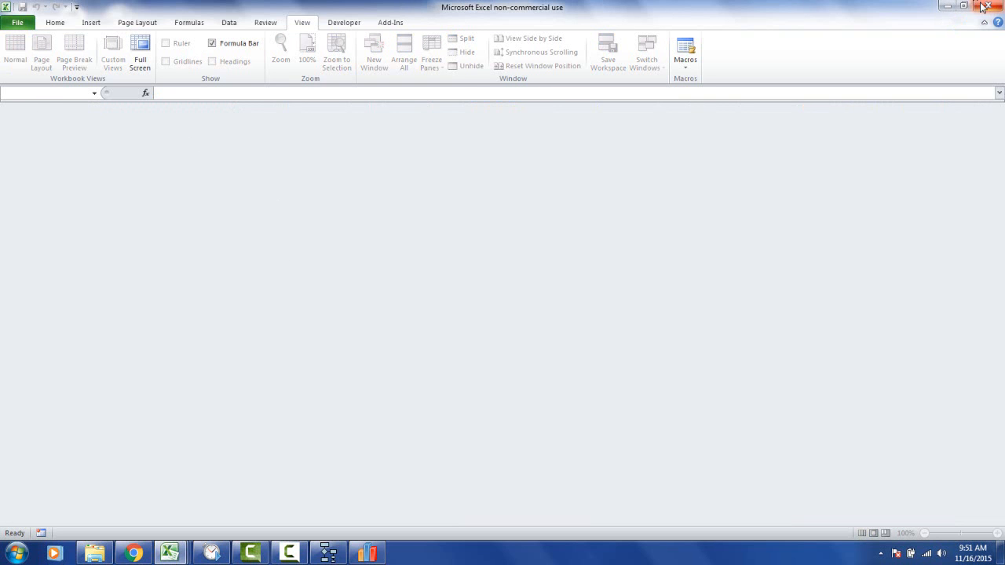
left_click(94, 553)
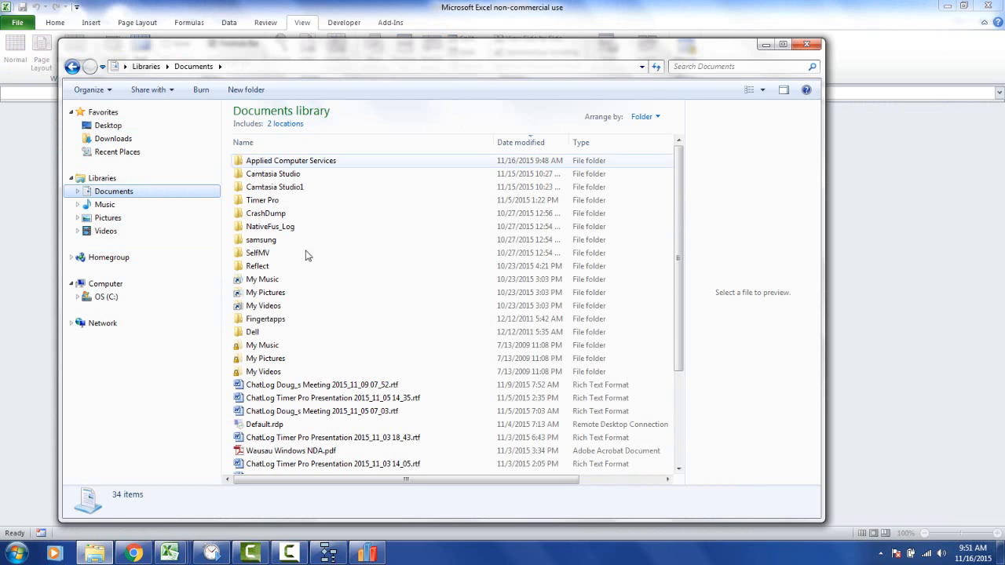
mouse_move(275, 187)
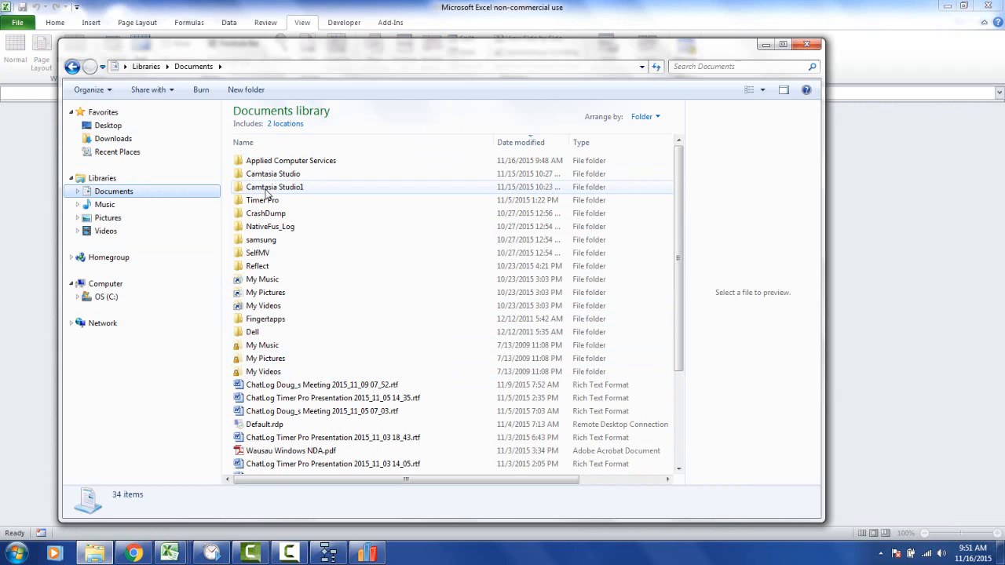
- Copy demo1-TP_001.xlsm from the Timer Pro Work Instructions folder
double_click(262, 199)
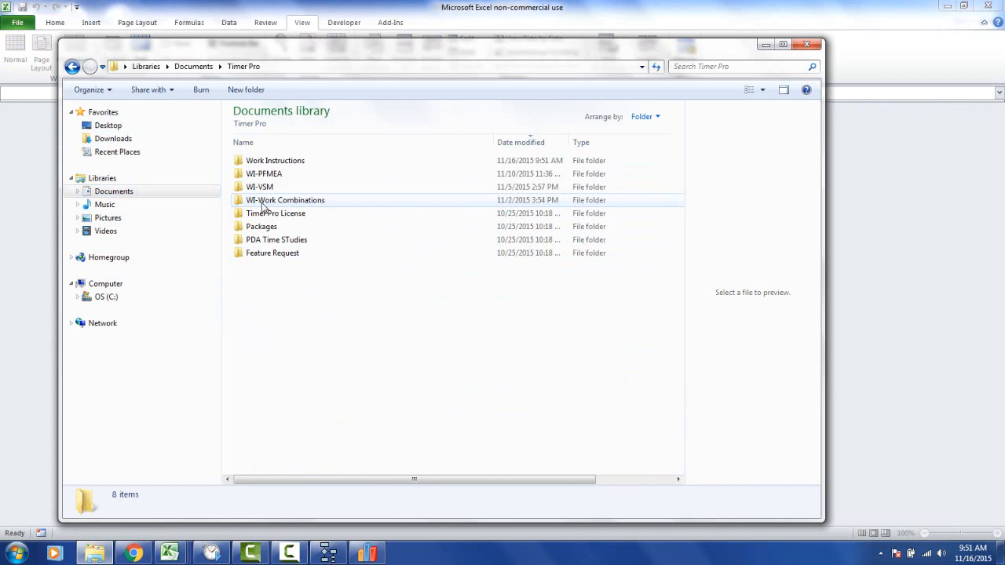
double_click(274, 160)
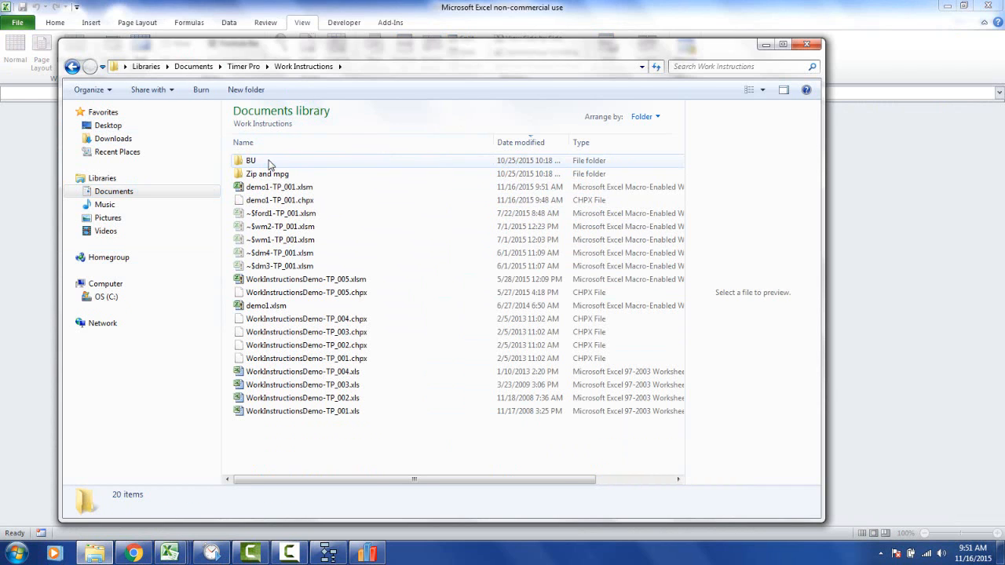
left_click(278, 187)
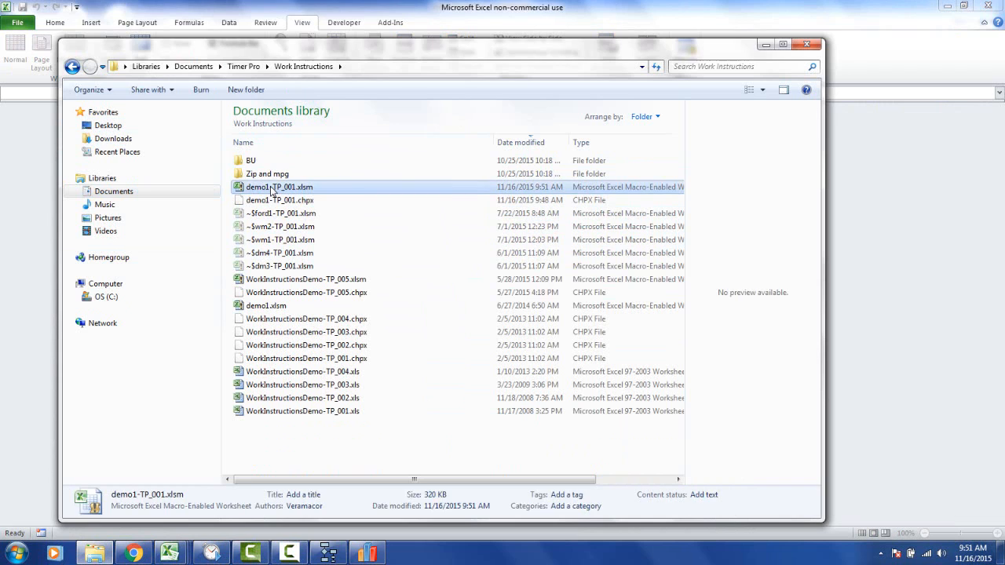
right_click(279, 187)
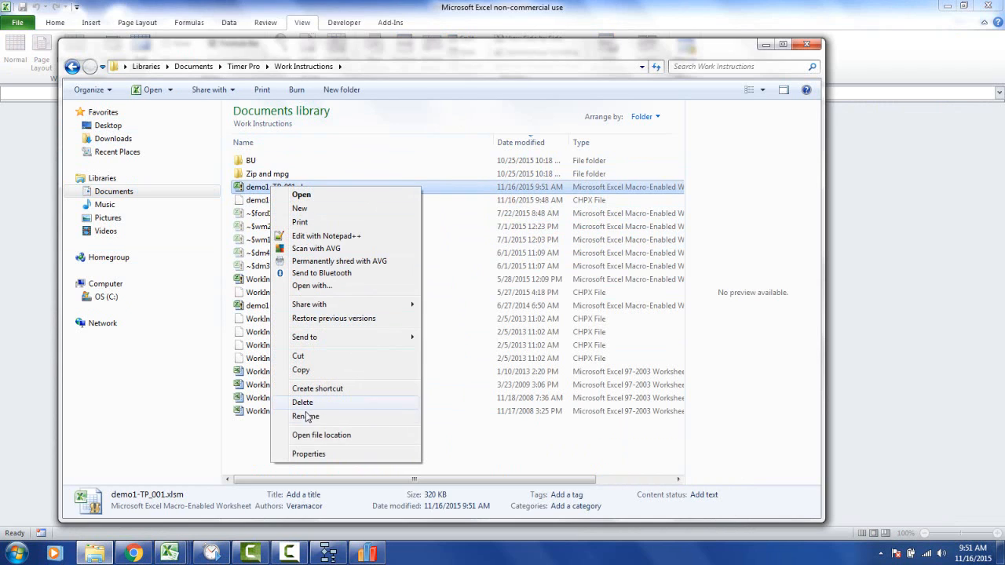
mouse_move(301, 370)
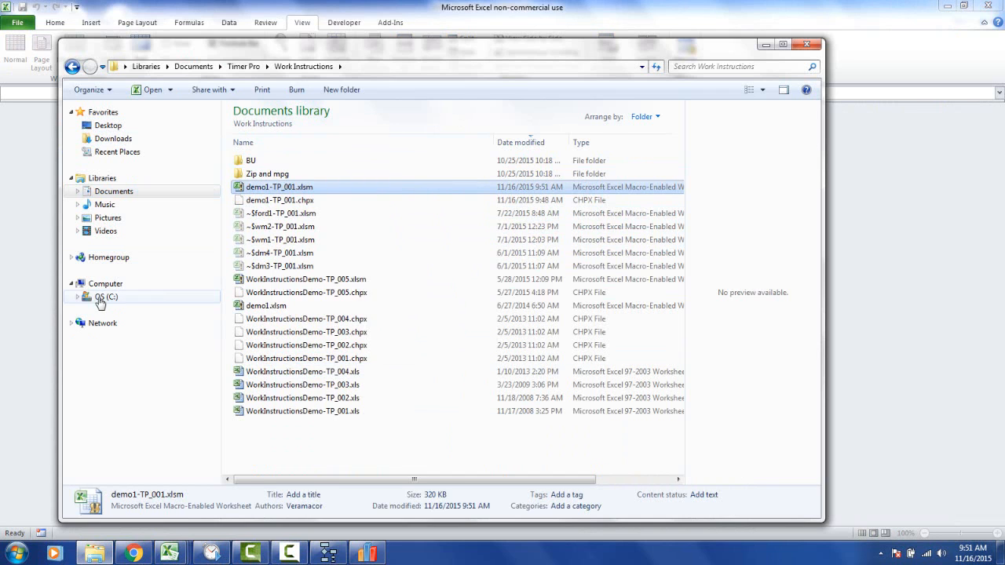
- Create a Process folder under C:\Shared and paste the workbook into it
left_click(106, 296)
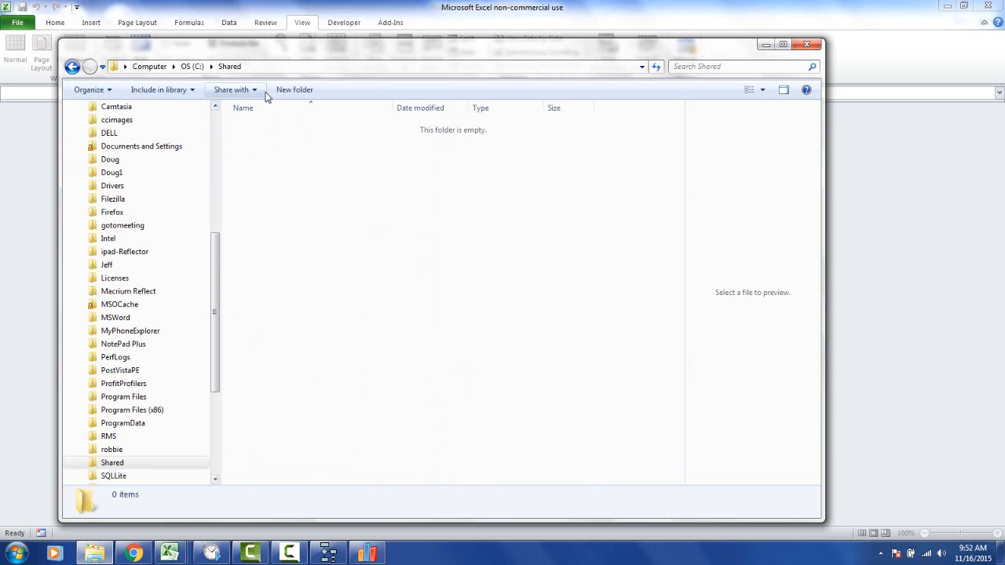
left_click(295, 89)
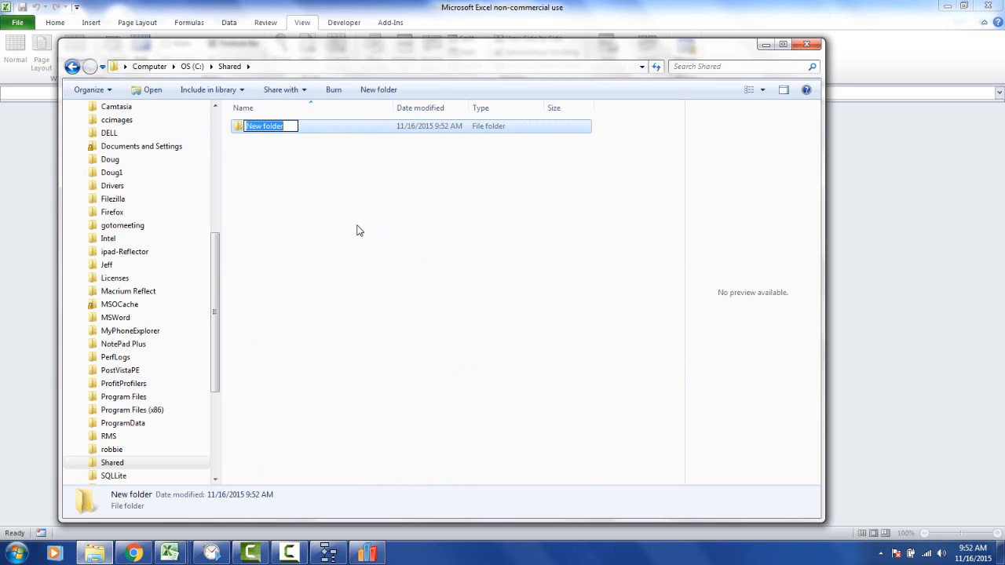
type("Process")
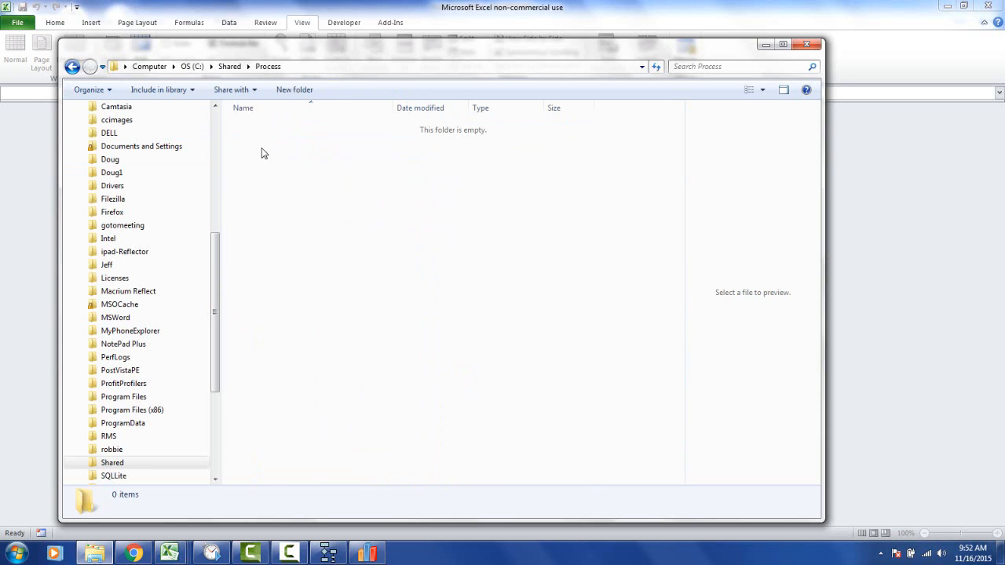
right_click(265, 153)
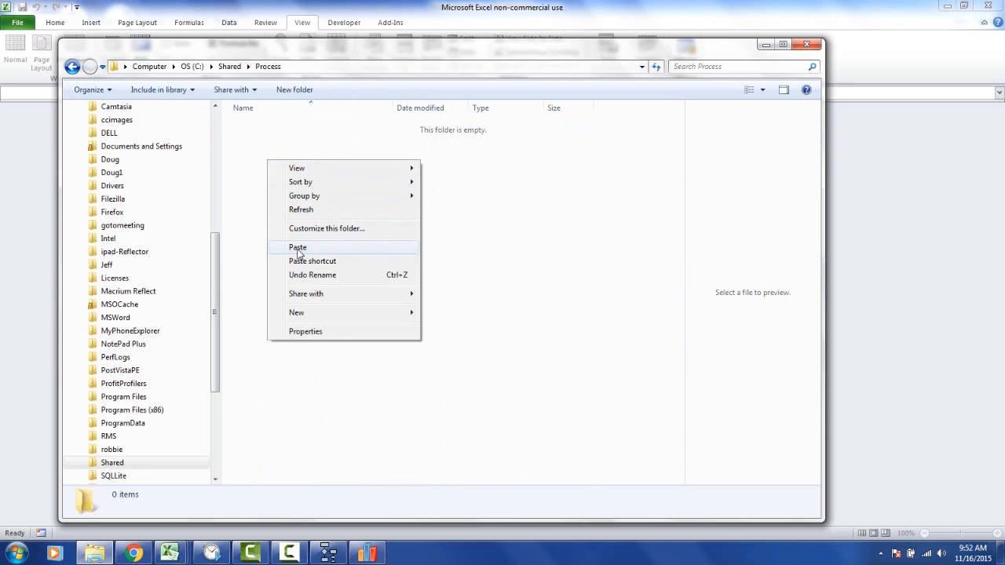
left_click(297, 247)
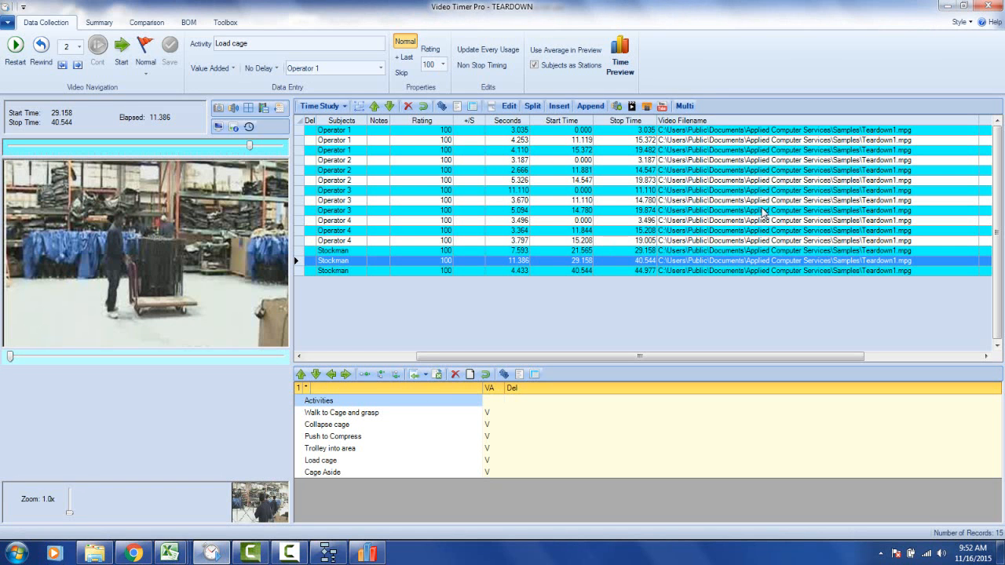
mouse_move(722, 278)
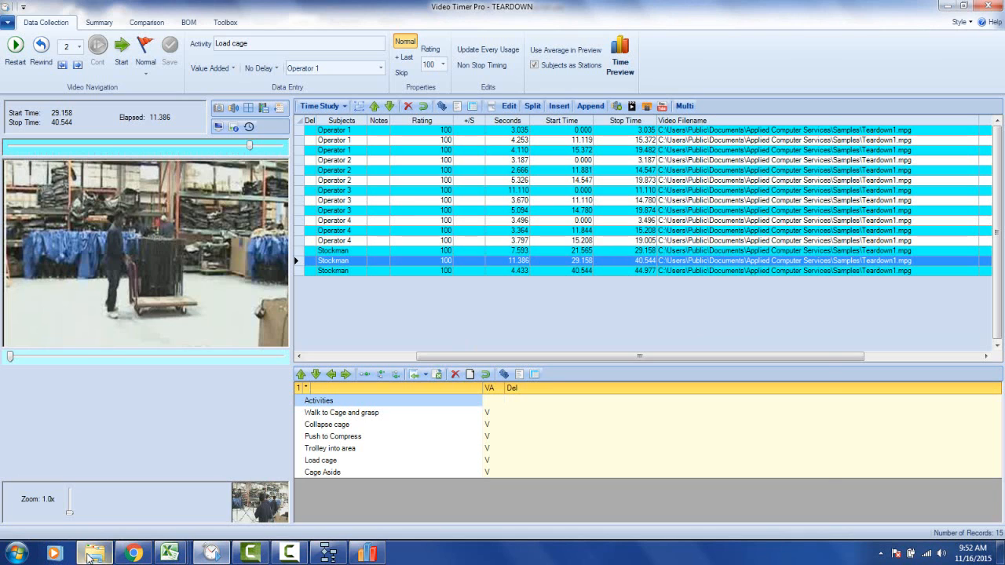
- Return to the Windows Explorer window showing the C:\Shared\Process folder
left_click(92, 554)
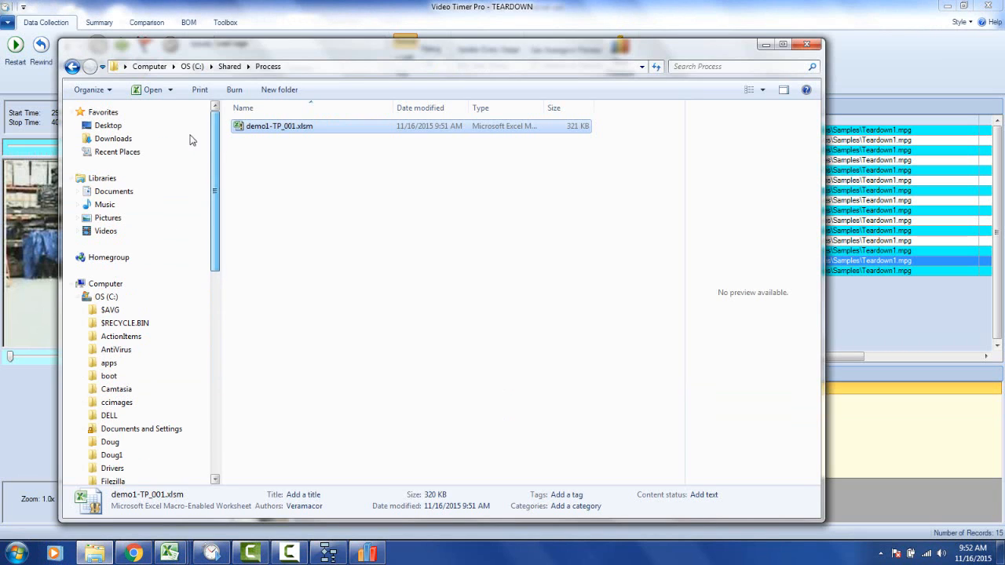
- Select Teardown1.mpg in Documents > Applied Computer Services > Samples, sorted by name
left_click(113, 191)
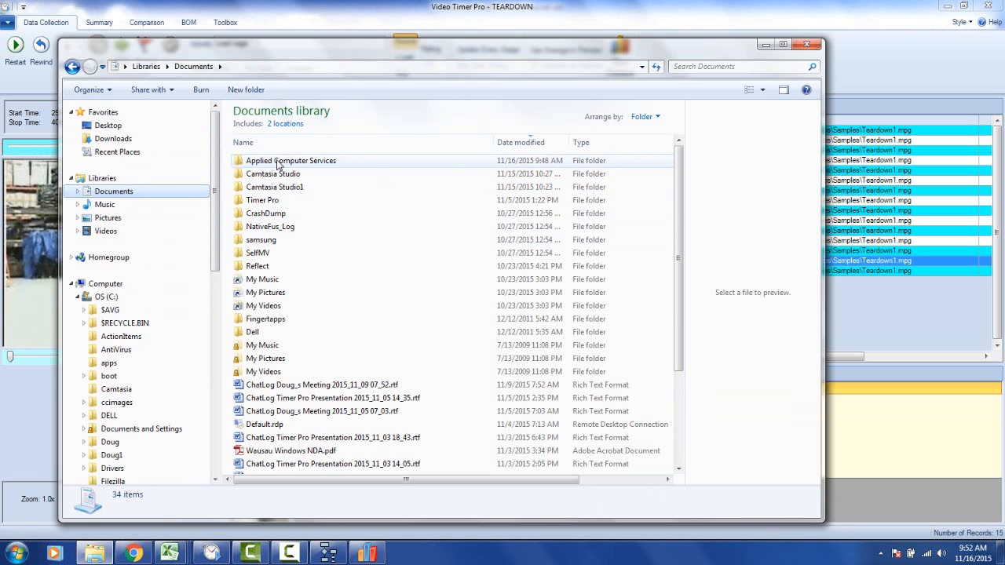
double_click(291, 160)
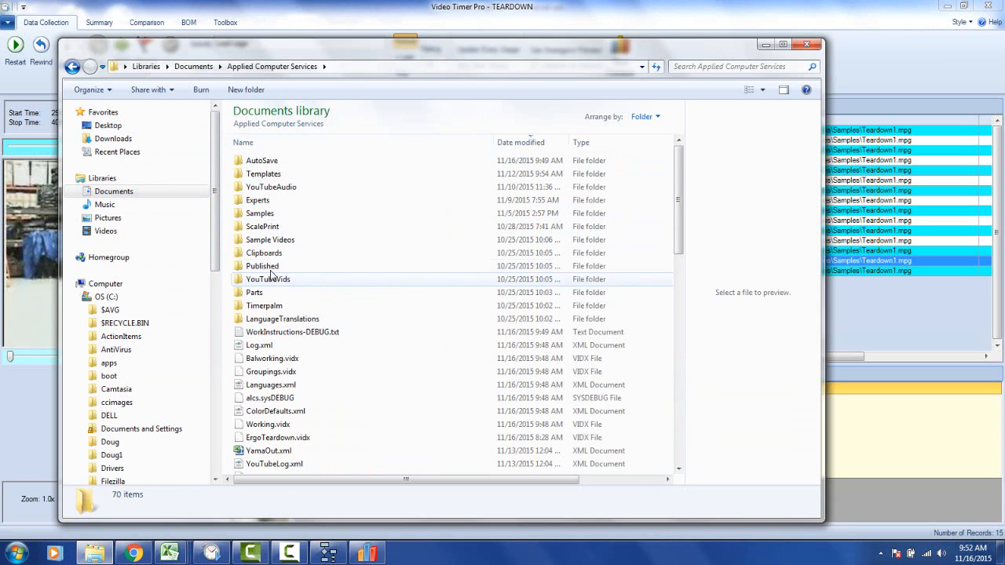
double_click(259, 213)
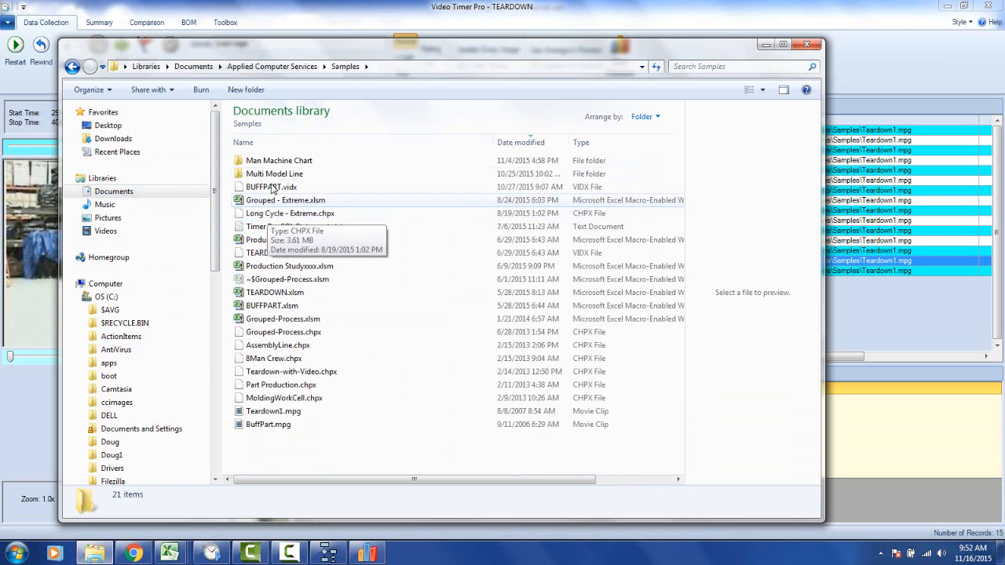
left_click(243, 142)
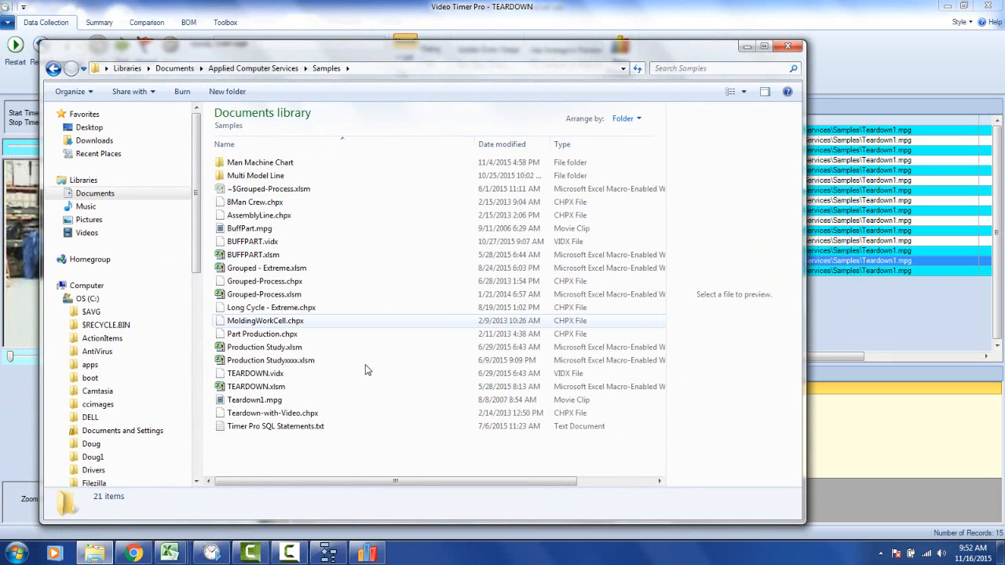
left_click(254, 399)
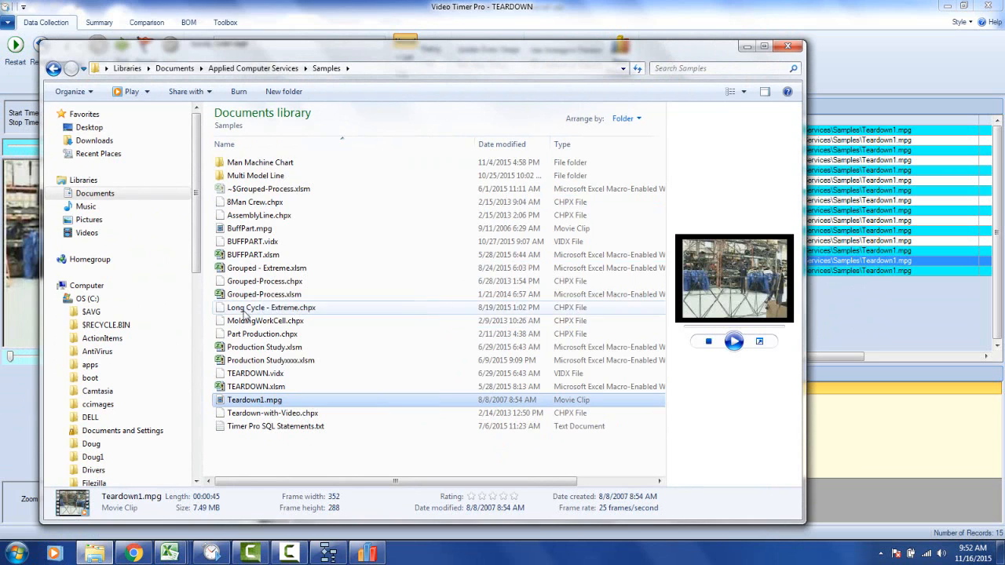
scroll("down", 3)
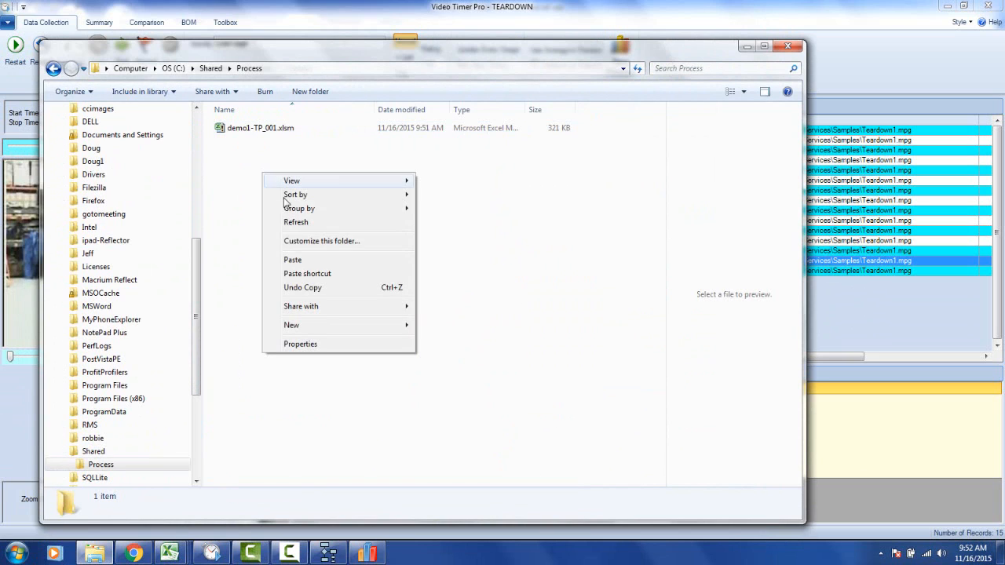
- Paste Teardown1.mpg into C:\Shared\Process and clear the file selection
left_click(292, 259)
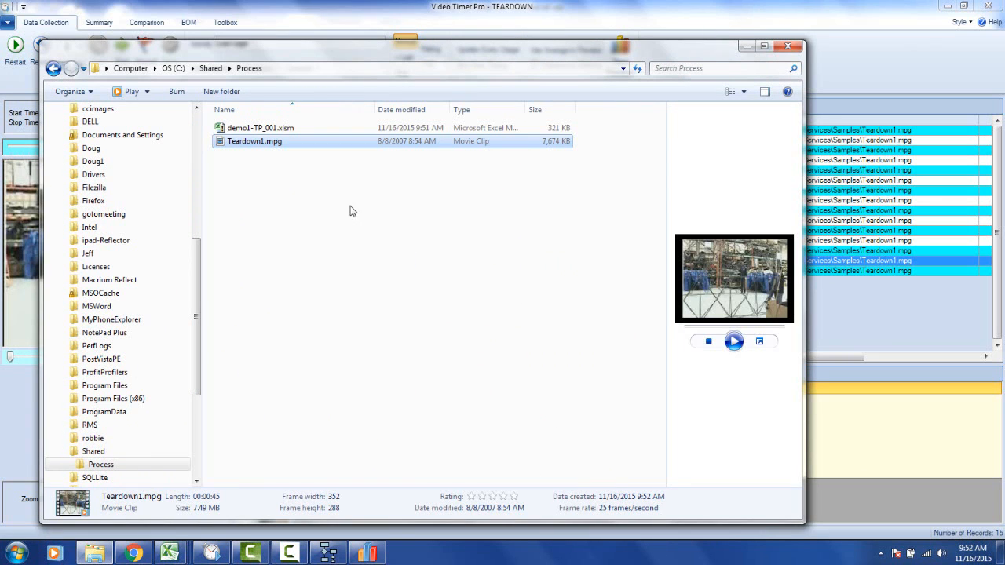
mouse_move(282, 170)
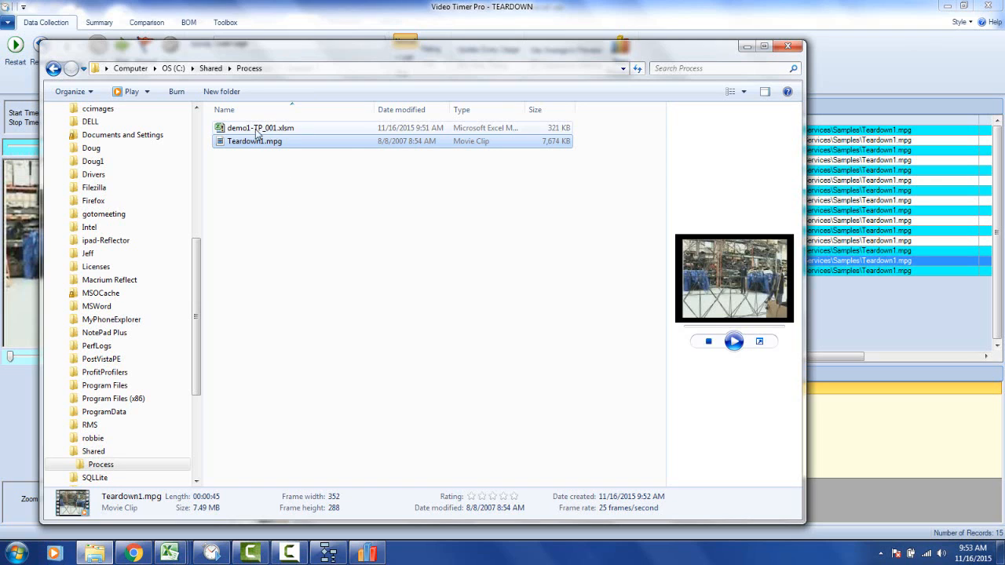
left_click(585, 282)
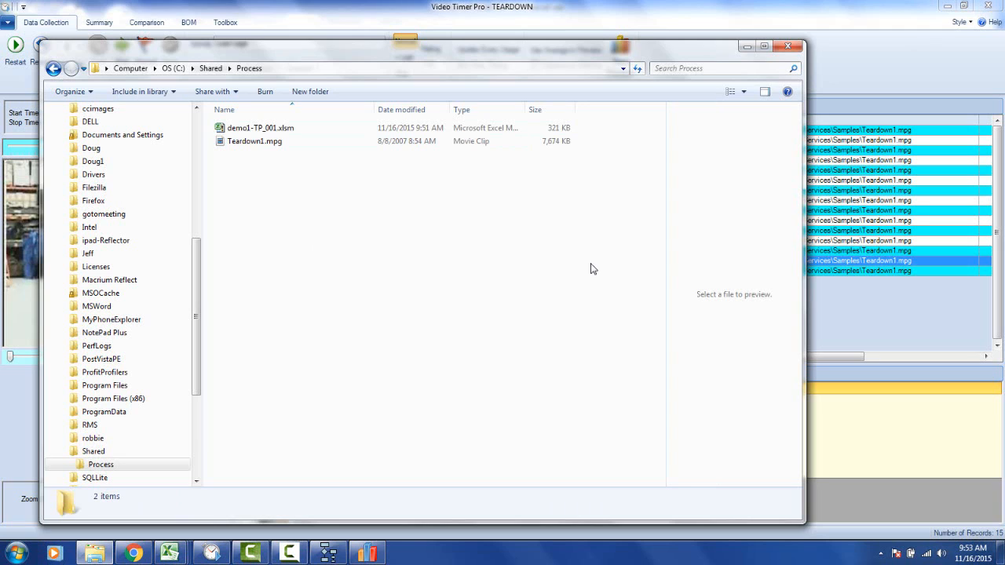
mouse_move(333, 208)
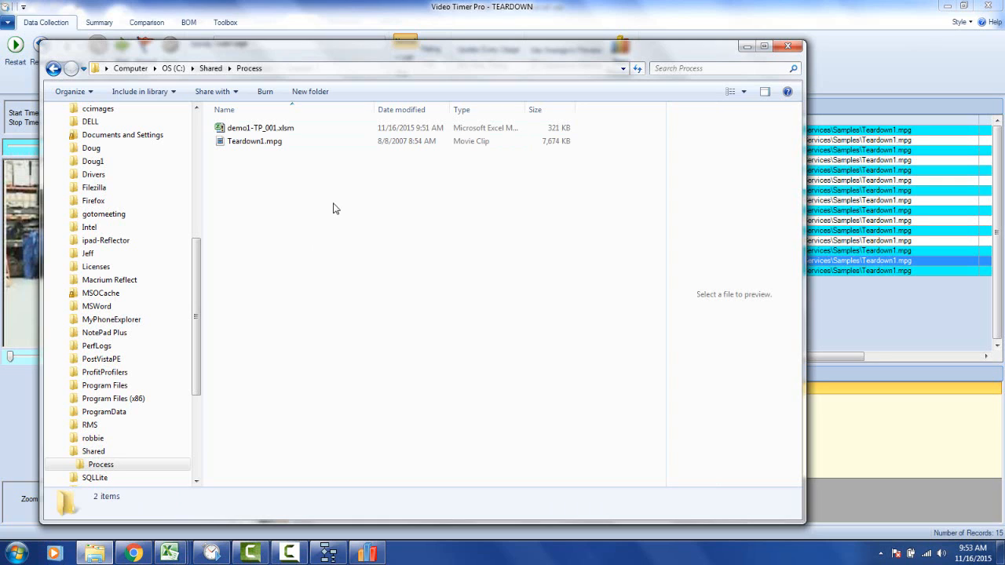
mouse_move(282, 163)
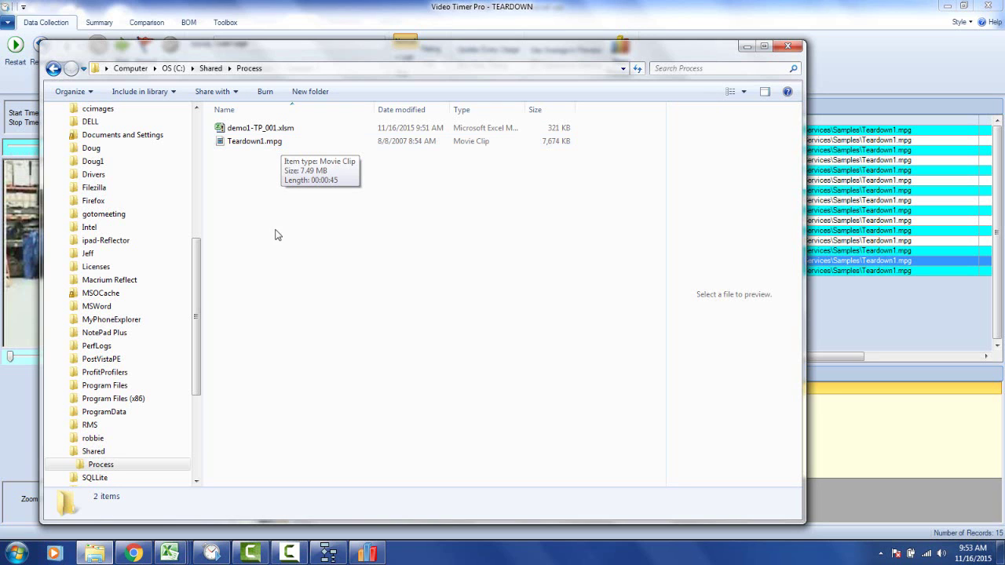
- Open demo1-TP_001.xlsm, play and close its Load cage Play Video clip, then minimize Excel
double_click(259, 128)
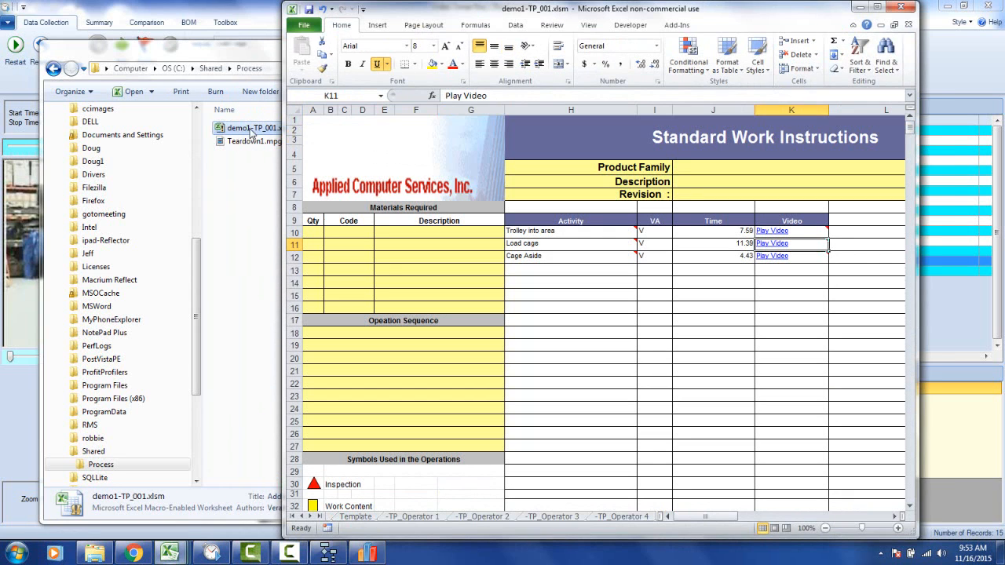
mouse_move(771, 243)
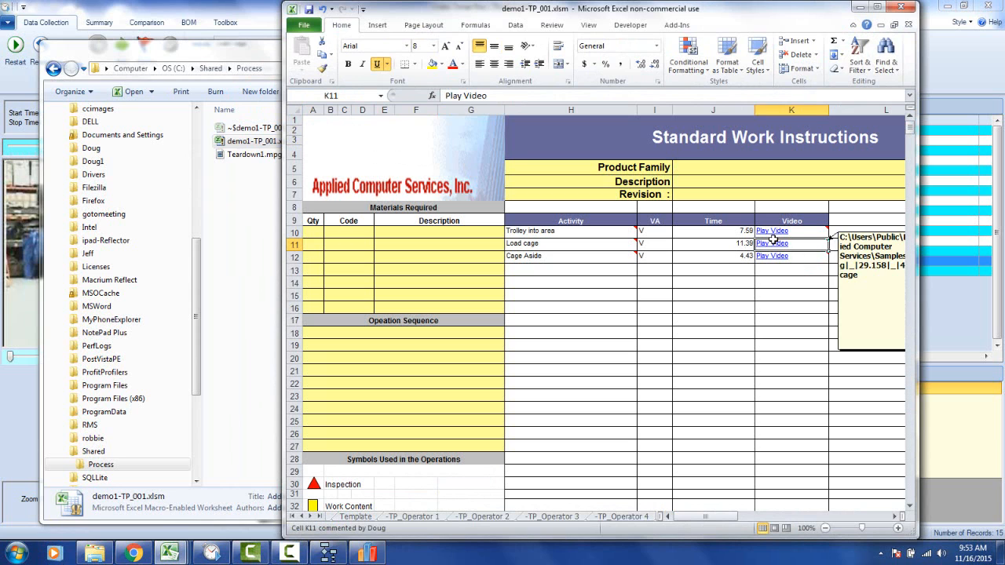
left_click(791, 220)
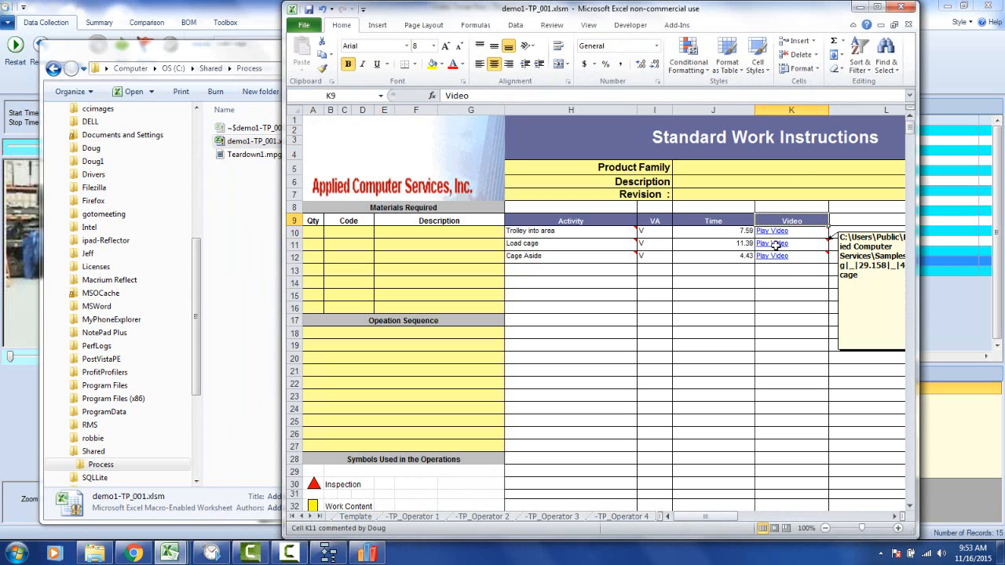
left_click(771, 243)
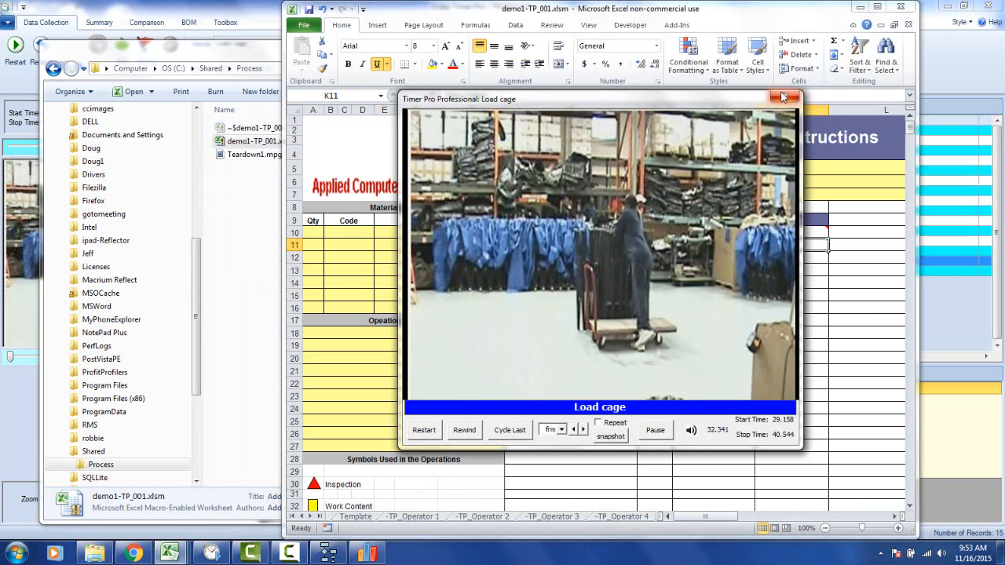
left_click(782, 97)
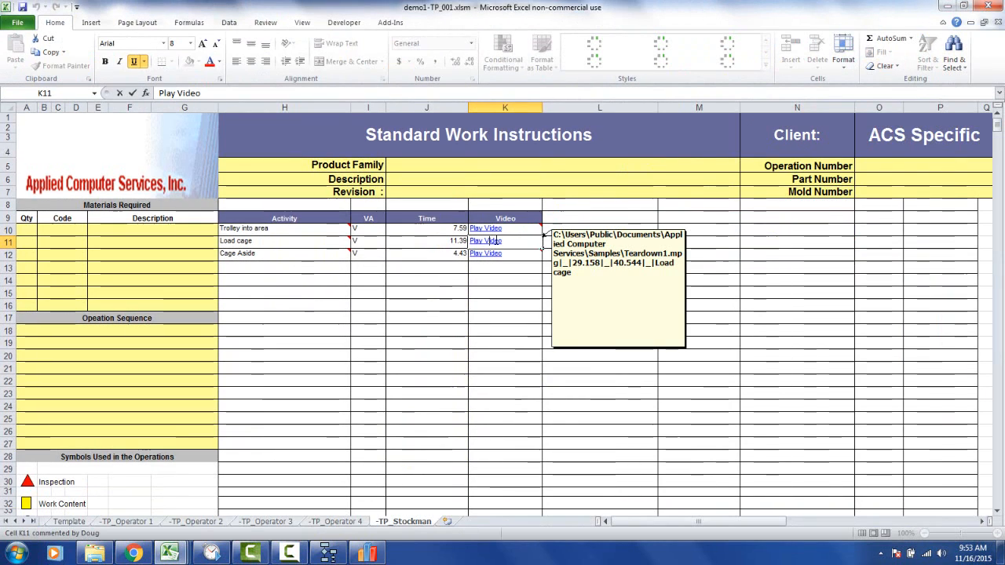
left_click(485, 229)
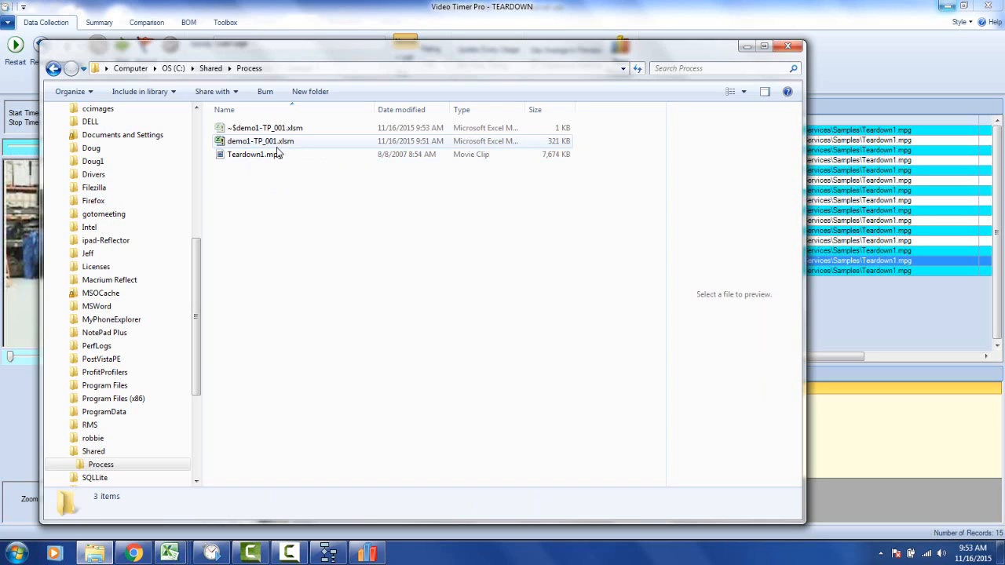
mouse_move(260, 140)
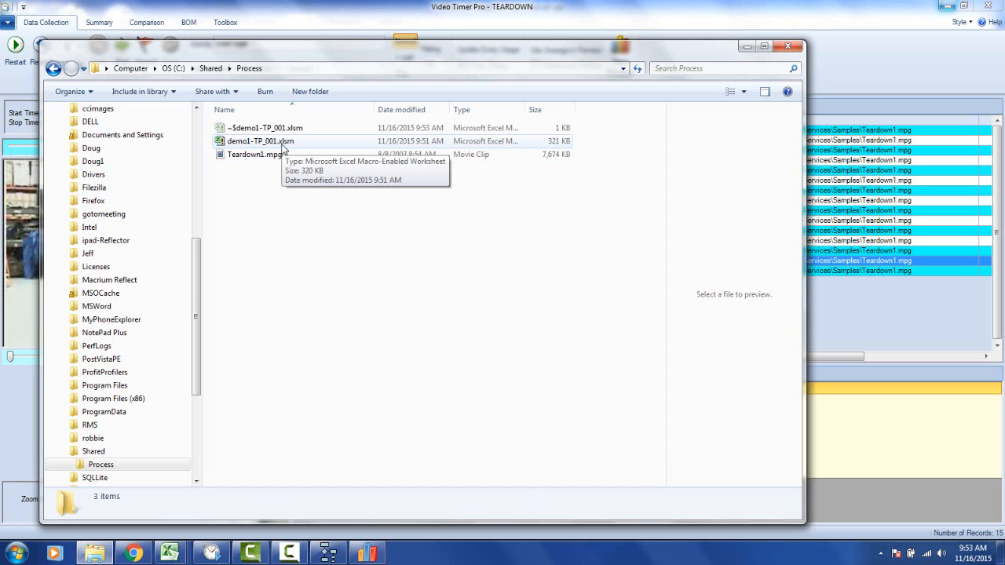
mouse_move(250, 154)
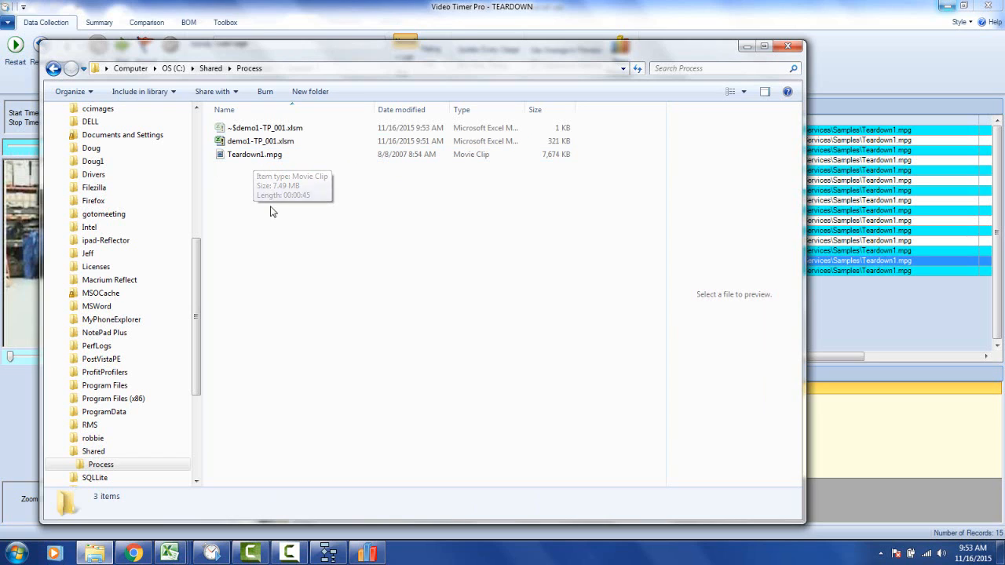
mouse_move(286, 249)
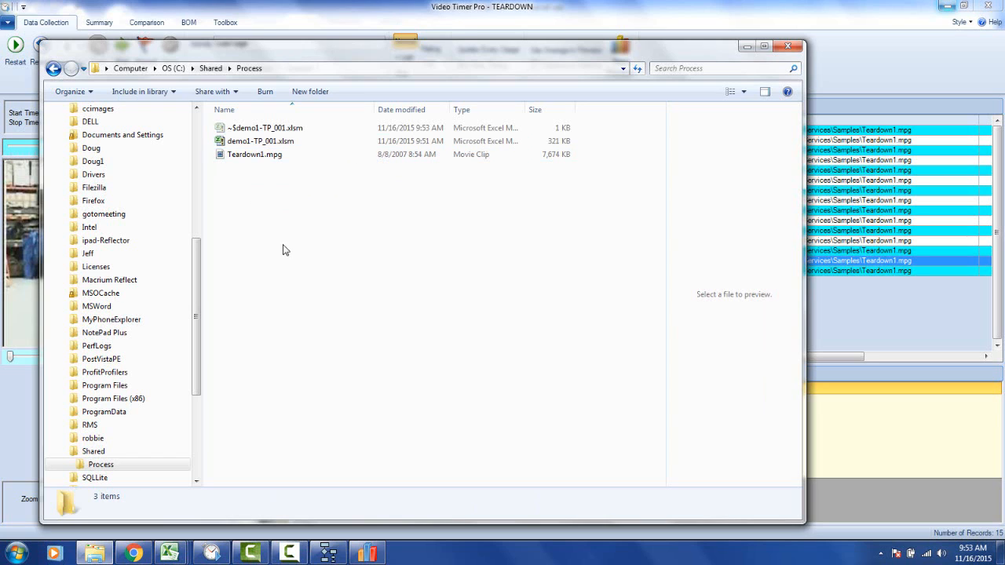